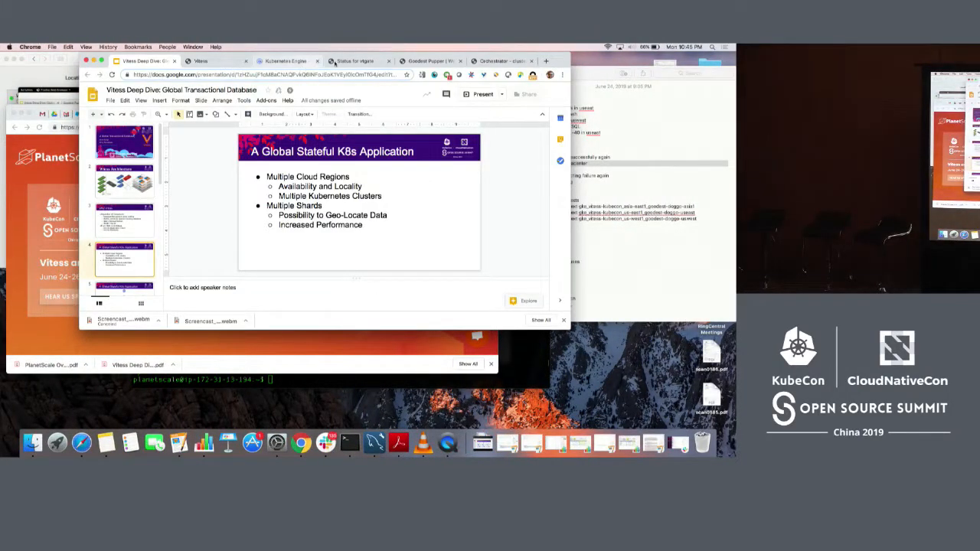
Bring the Goodest Doggo tab forward showing pupper macilent rated 0.
left_click(433, 61)
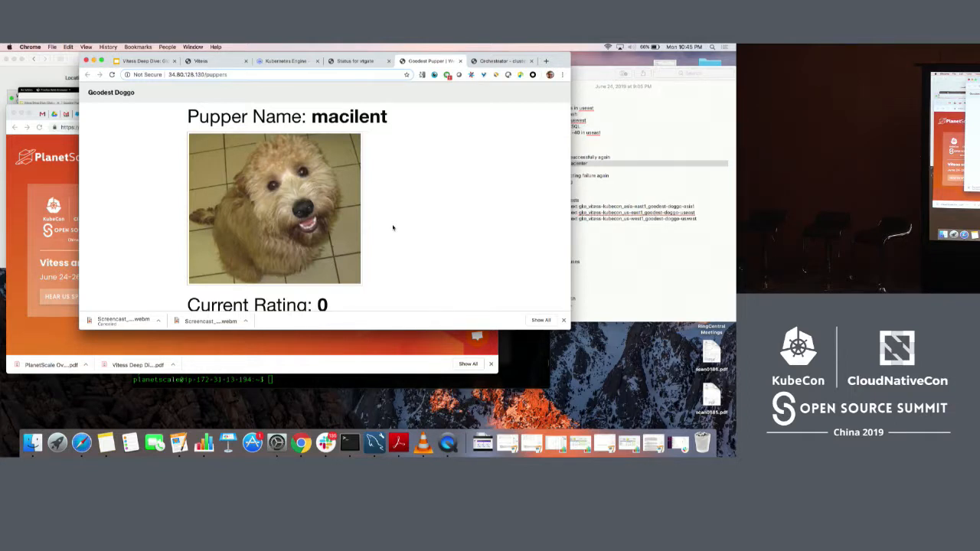
mouse_move(163, 153)
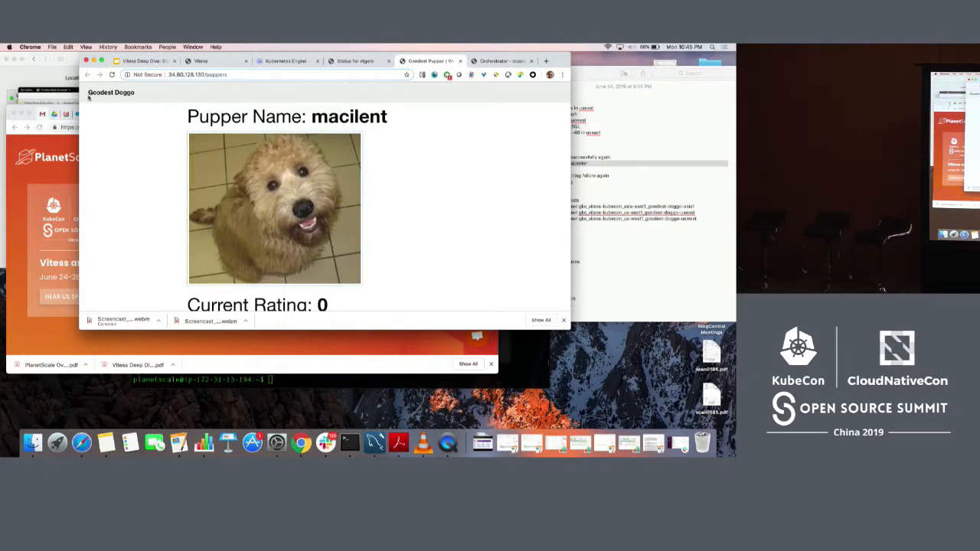
Bring the Vitess keyspaces dashboard forward listing doggers (4 shards) and lookup (1 shard).
left_click(202, 62)
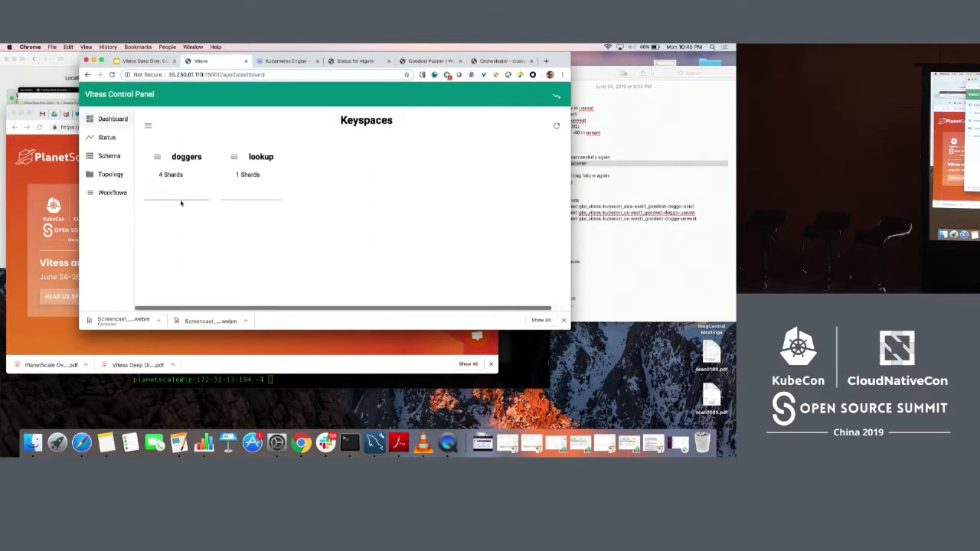
mouse_move(167, 212)
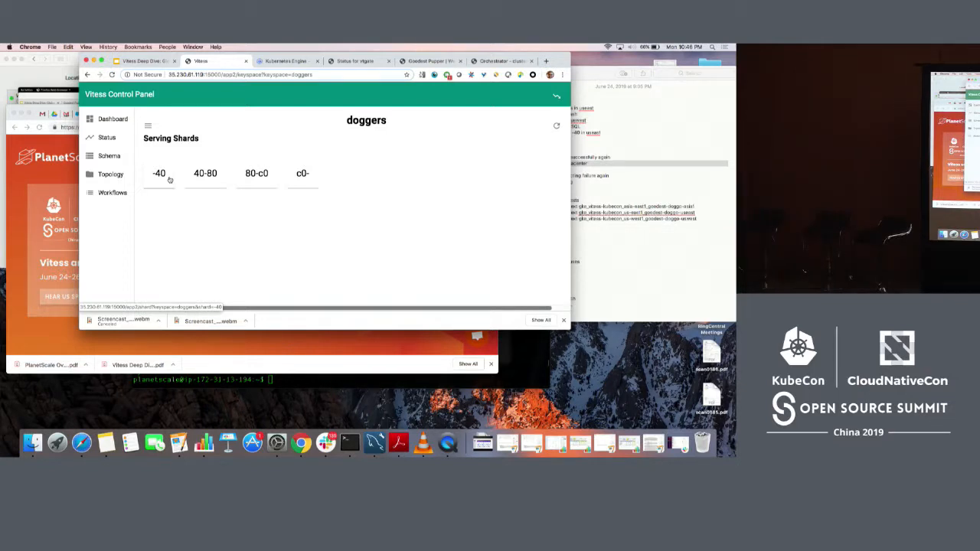
Bring the Terminal MySQL session with 10370 puppers and 15555 ratings to the front.
left_click(159, 173)
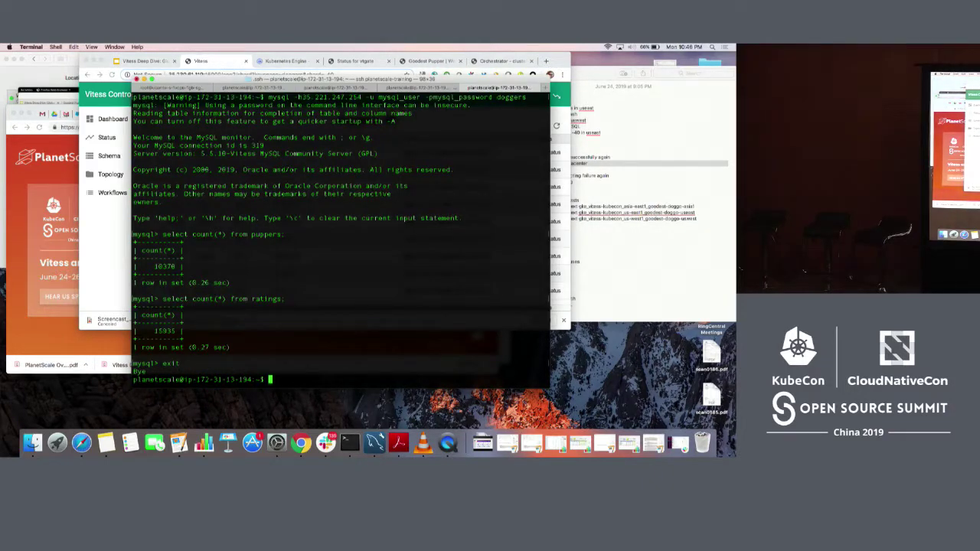
Connect a new MySQL session to doggers at 35.221.247.254 as mysql_user.
type("mysql -h35.221.247.254 -u mysql_user -pmysql_password doggers")
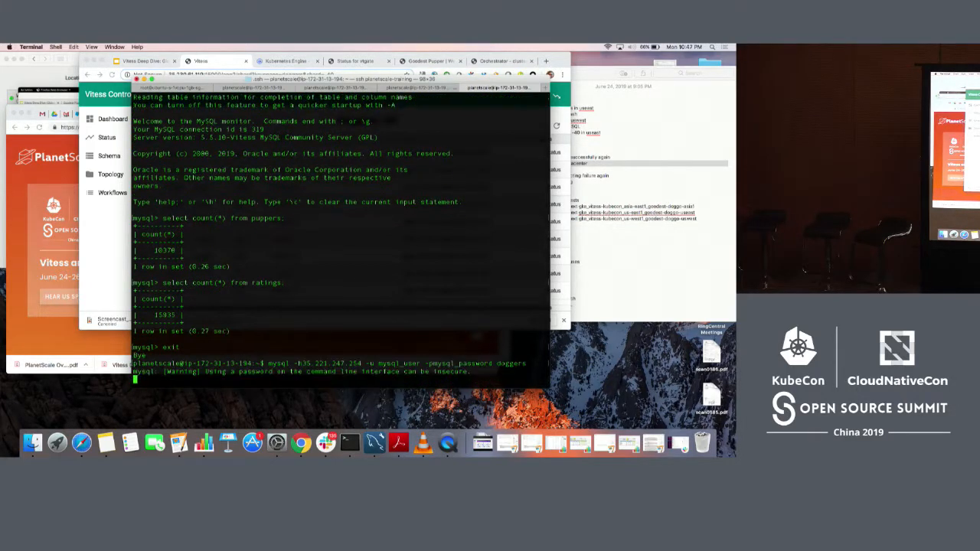
key("Return")
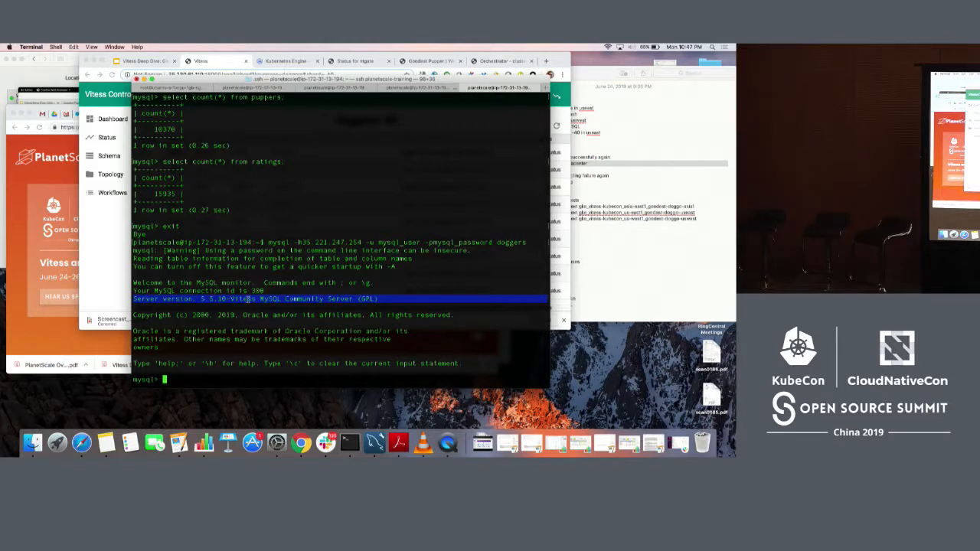
Recount ratings (15555) and puppers, exit MySQL, and issue kubectl delete pscluster demo.
type("exit")
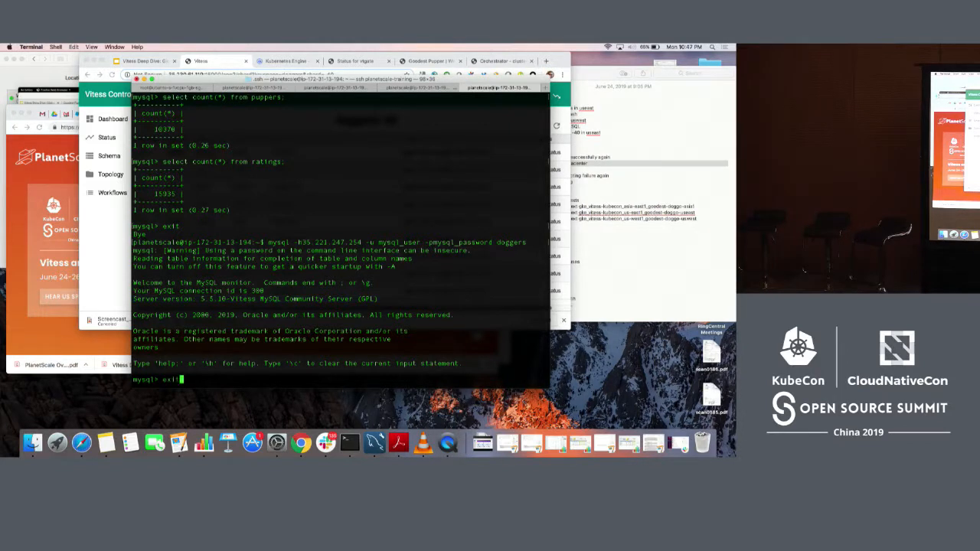
type("select count(*) from ratings;")
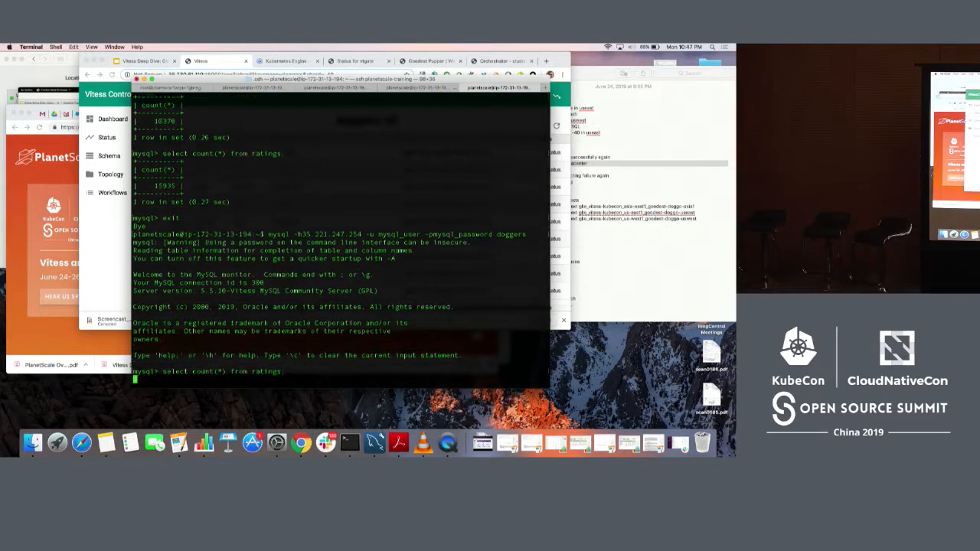
key("Return")
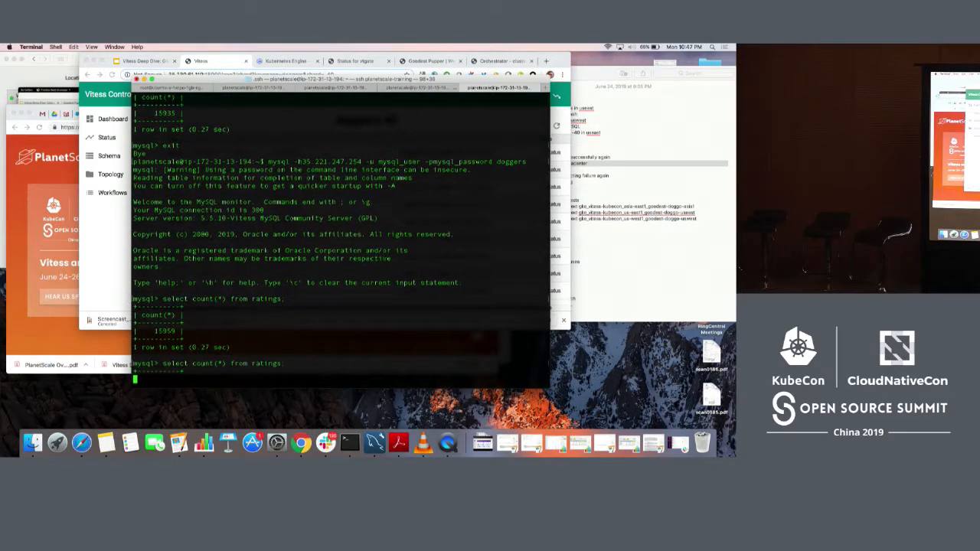
type("exit")
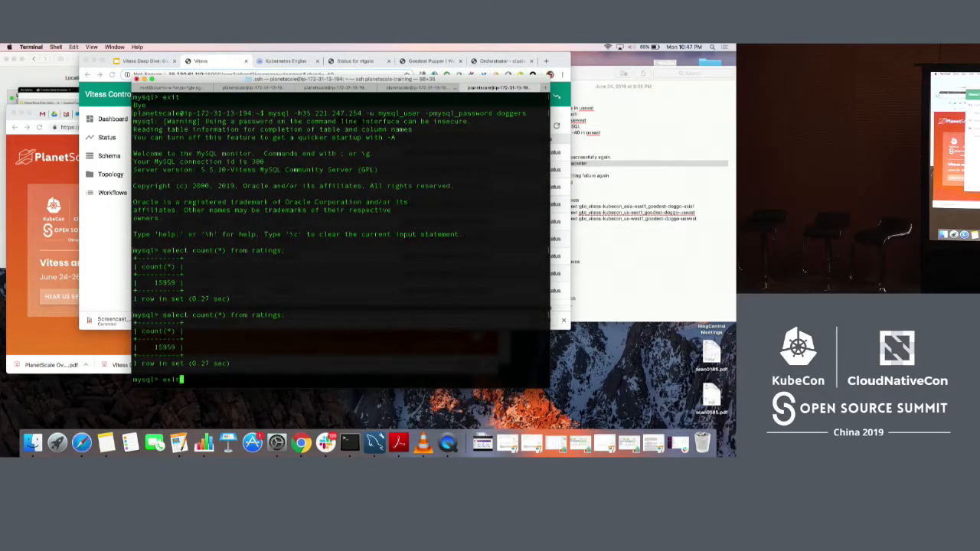
type("select count(*) from puppers")
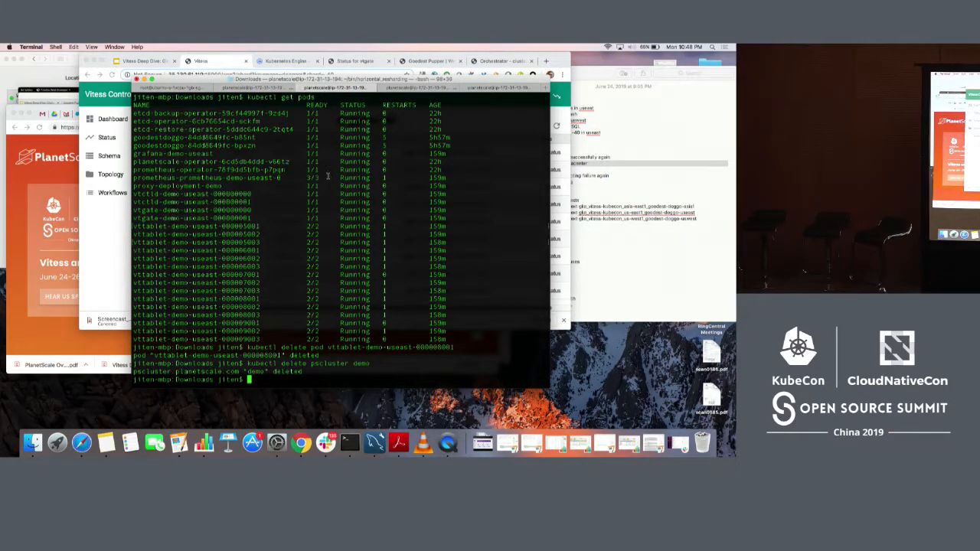
type("kubectl delete pscluster demo")
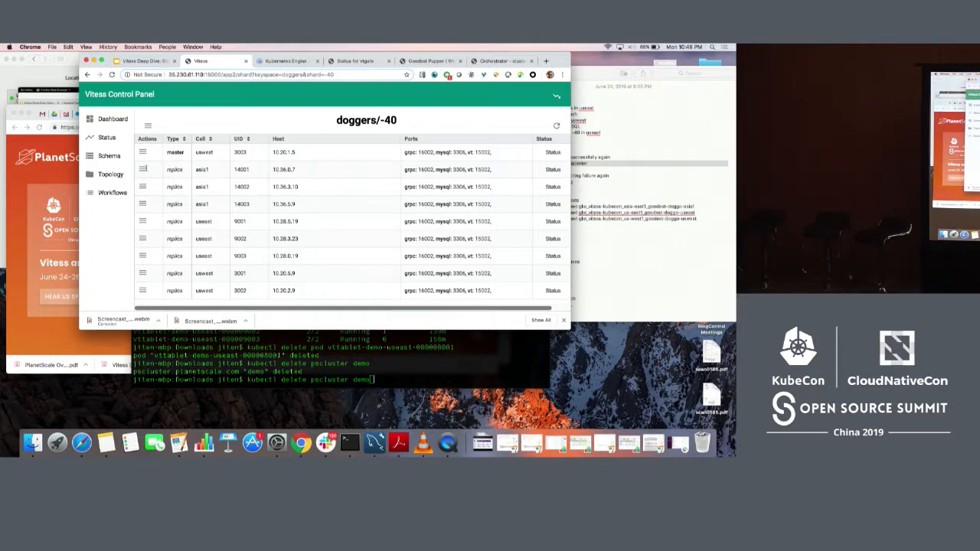
Set up a Planned Reparent of shard doggers/-40 with a replica tablet as new master.
left_click(147, 152)
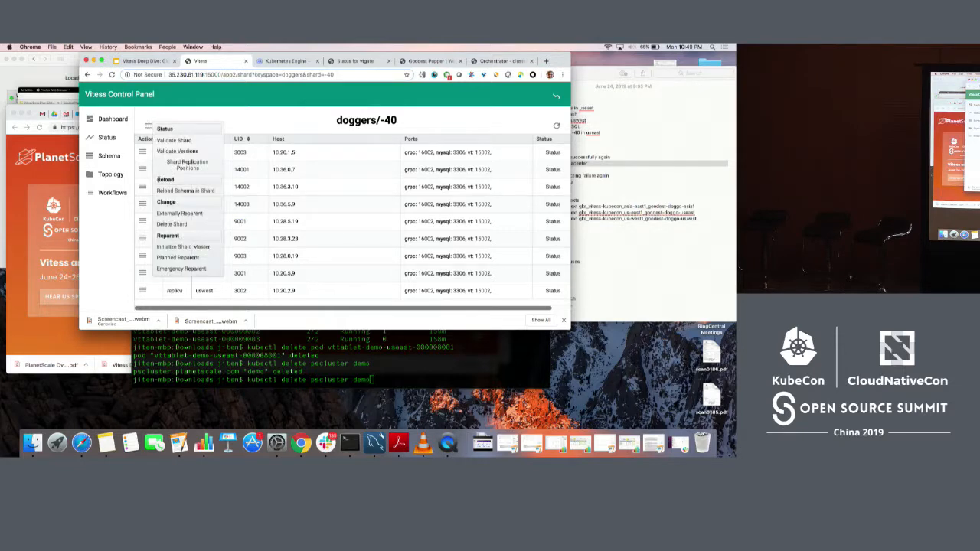
left_click(178, 257)
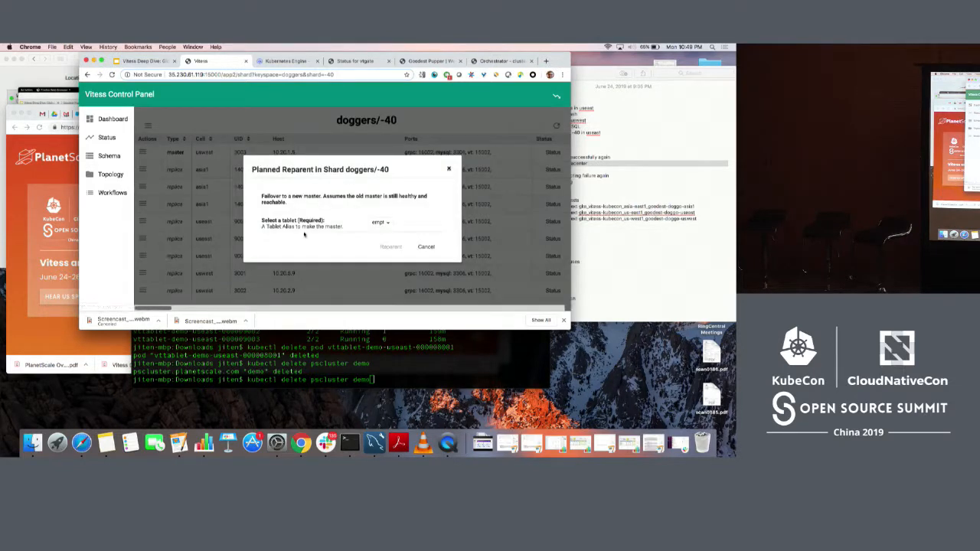
left_click(380, 222)
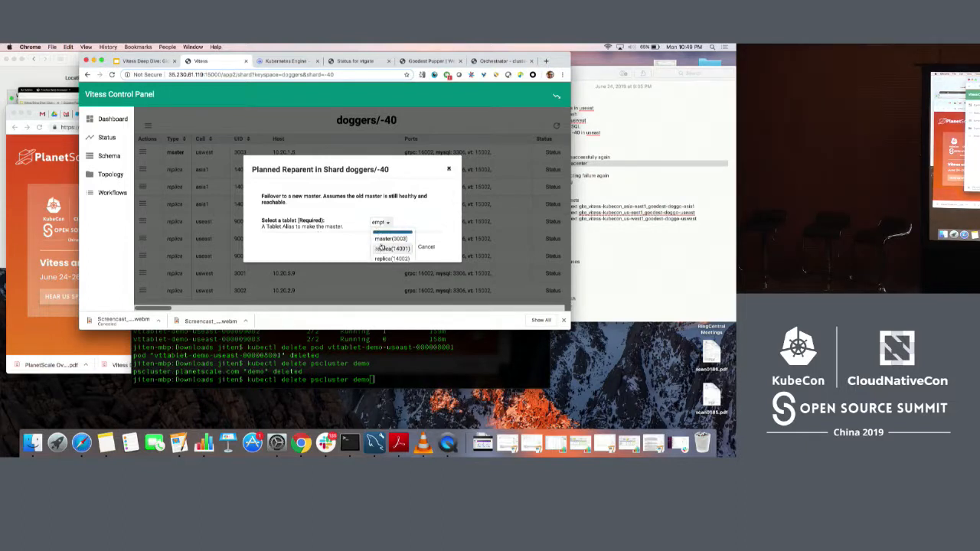
left_click(387, 248)
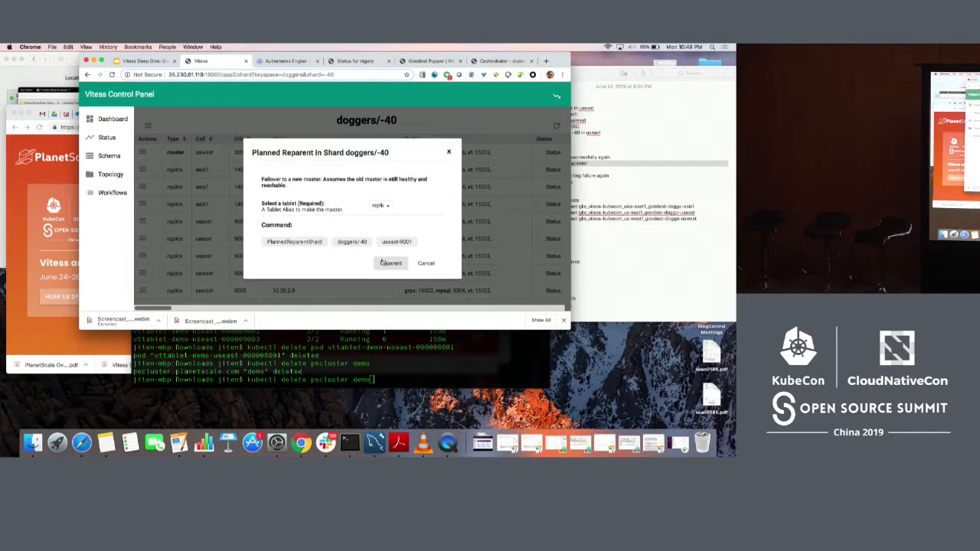
Run the planned reparent of doggers/-40 and dismiss its log.
left_click(389, 263)
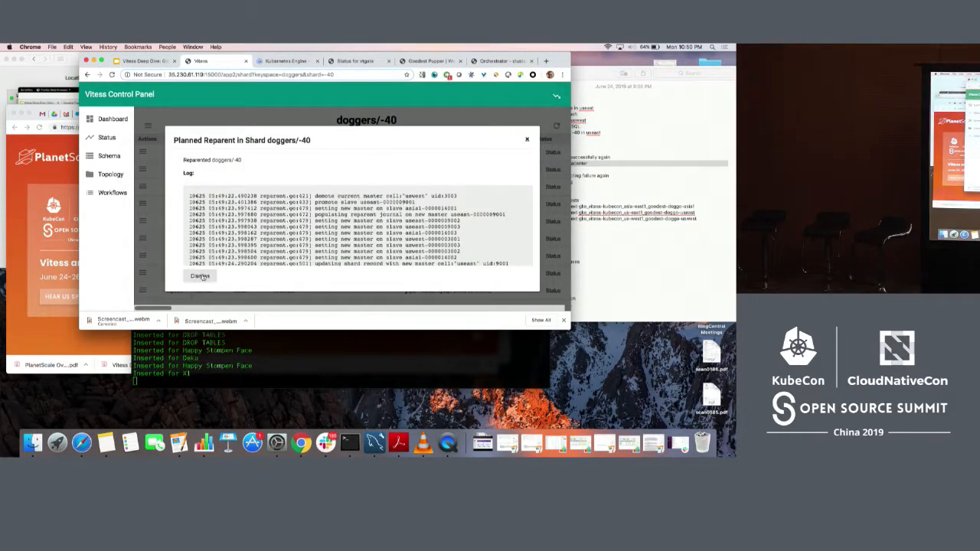
left_click(199, 276)
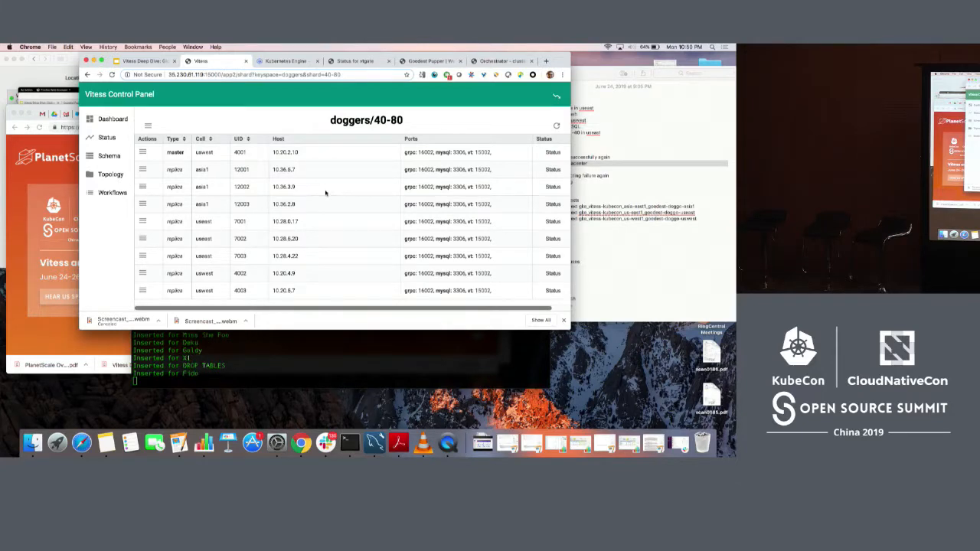
Reparent shard doggers/40-80 to a chosen replica tablet via Planned Reparent.
left_click(144, 151)
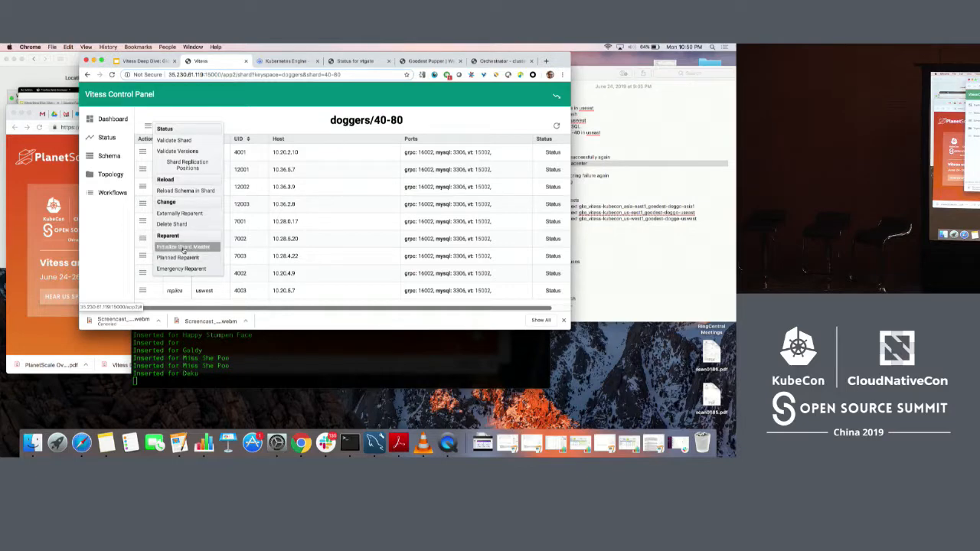
left_click(176, 258)
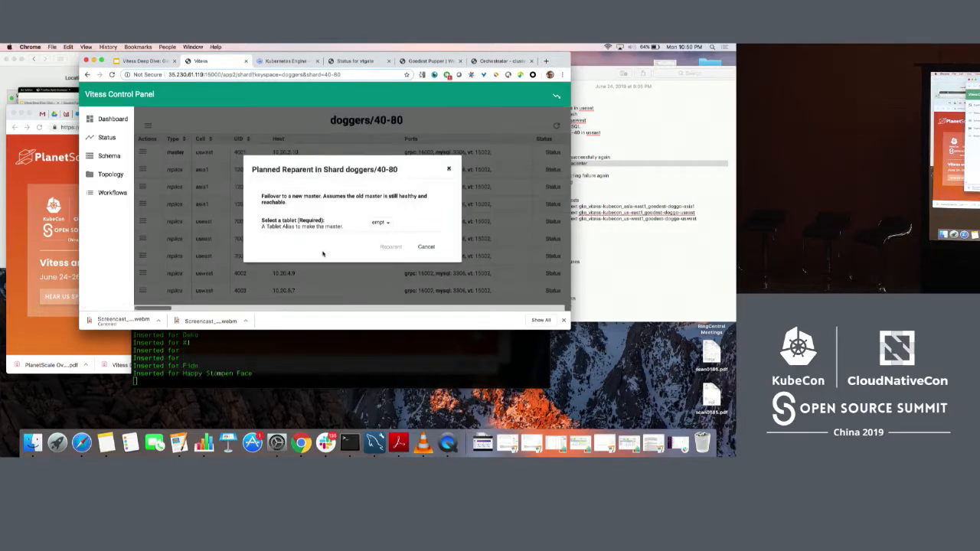
left_click(380, 222)
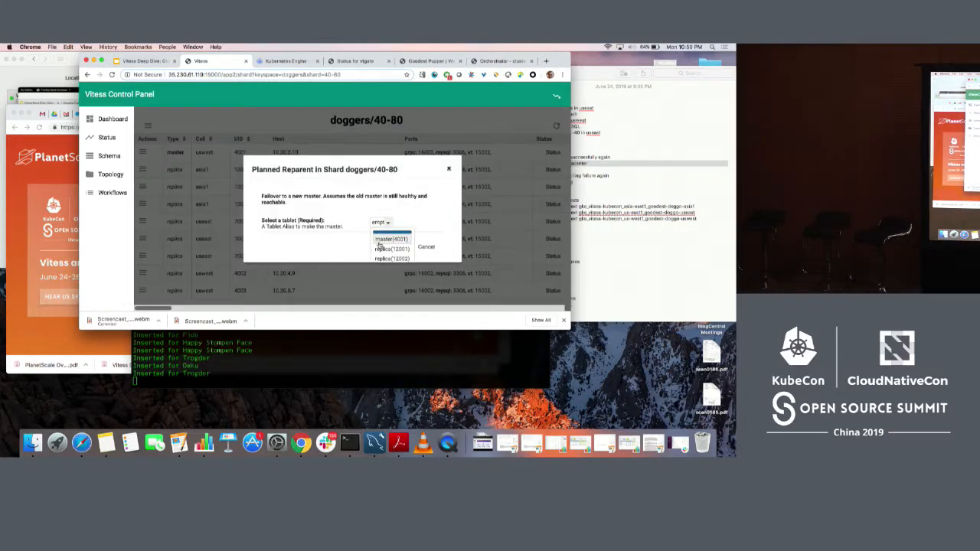
left_click(392, 239)
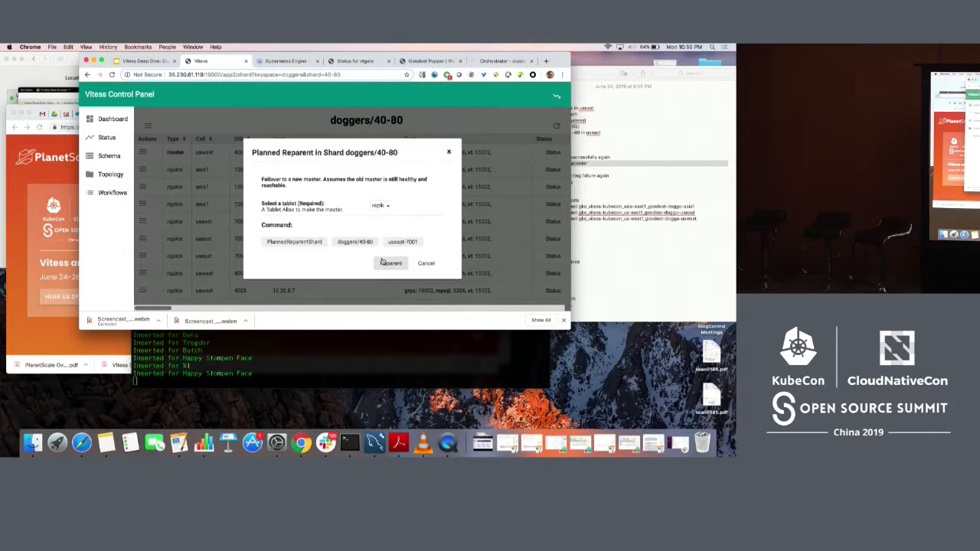
left_click(390, 263)
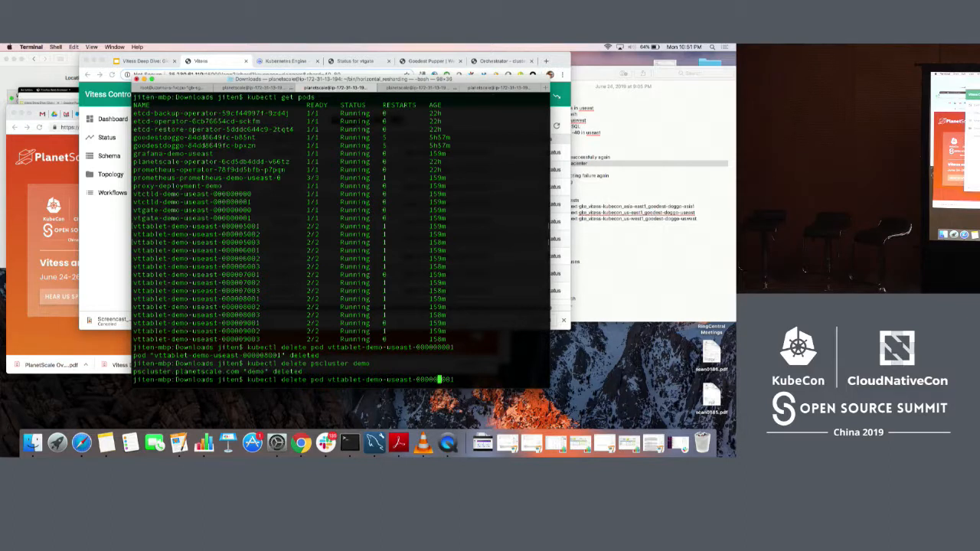
Delete pscluster demo and pod vttablet-demo-useast-000007001, then list pods with kubectl get pods.
type("kubectl delete pscluster demo")
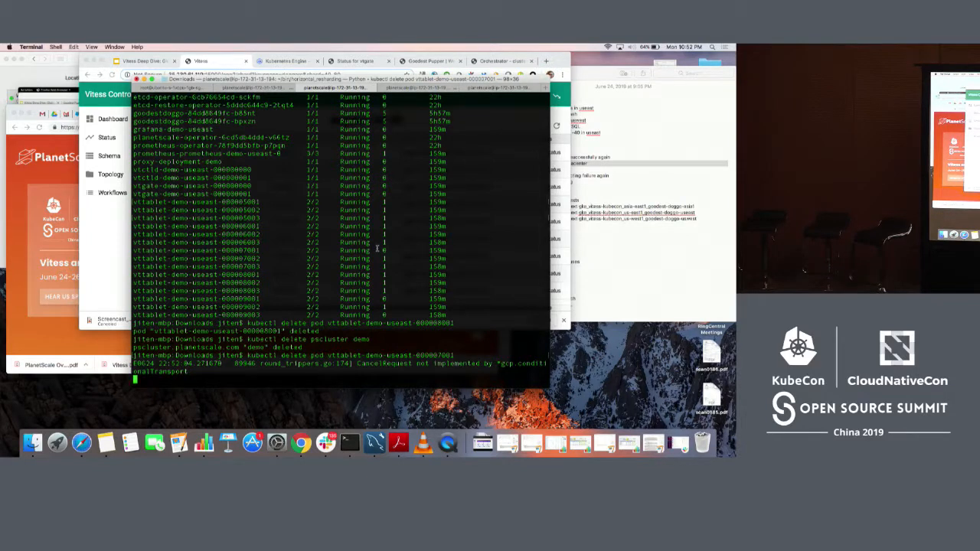
type("kubectl delete pod vttablet-demo-useast-000007001")
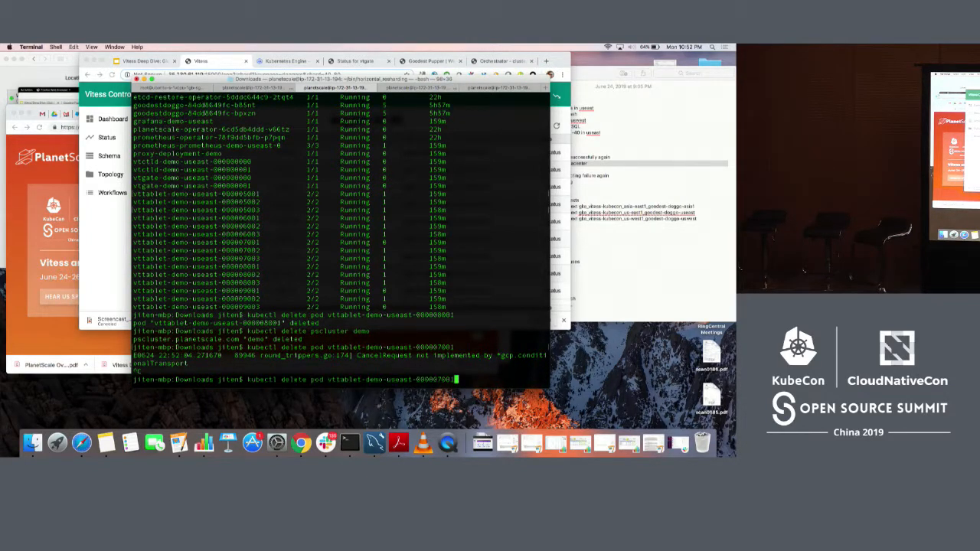
type("kubectl get pods")
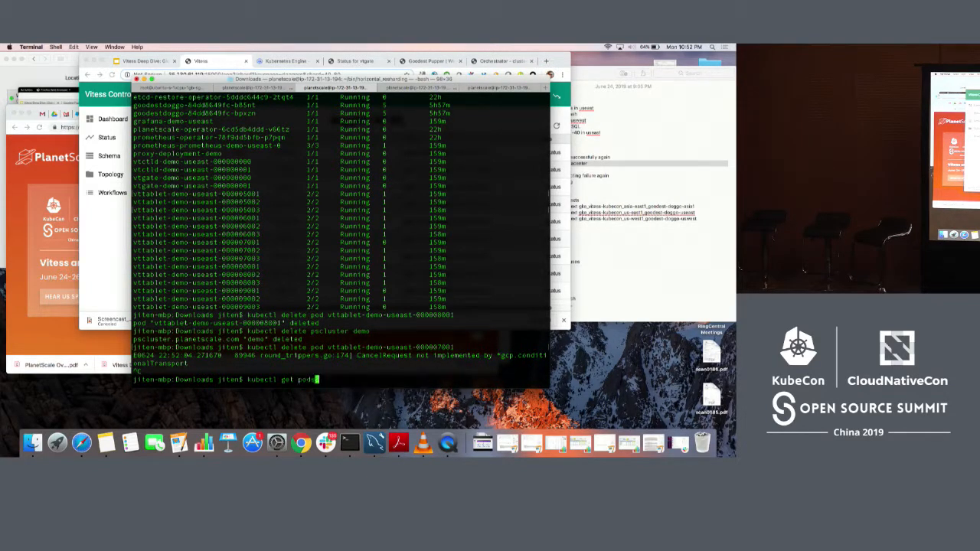
key("Return")
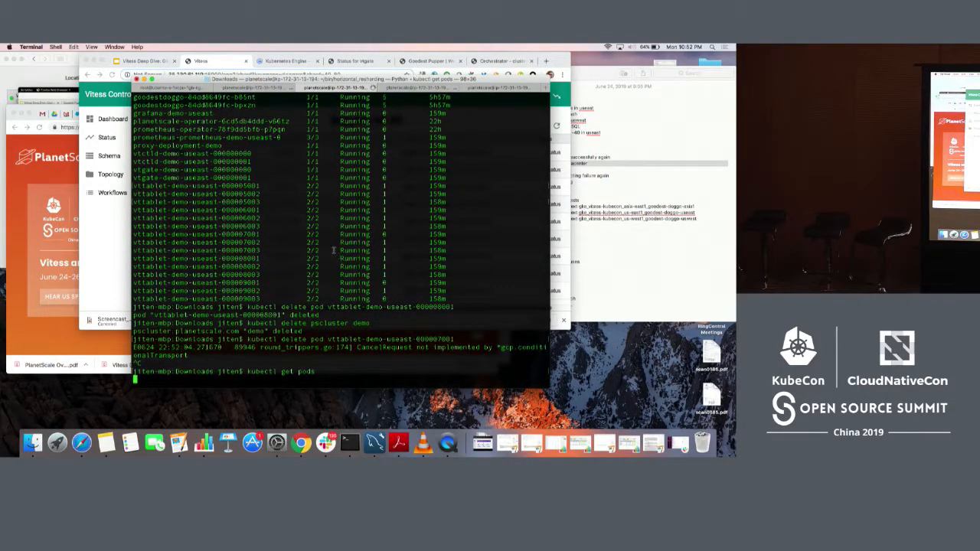
mouse_move(113, 261)
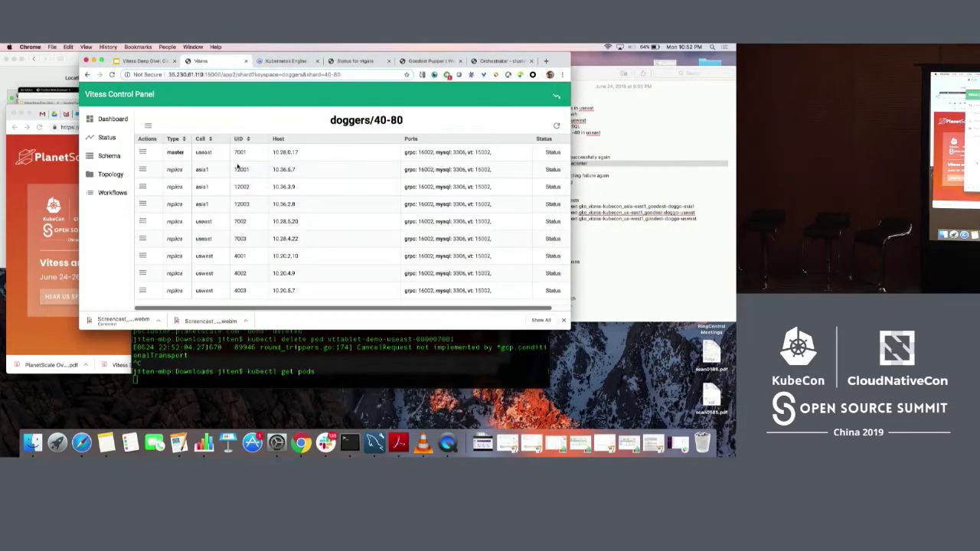
Reload the Google Cloud Kubernetes clusters page, which now fails with a connection timed-out error.
left_click(285, 61)
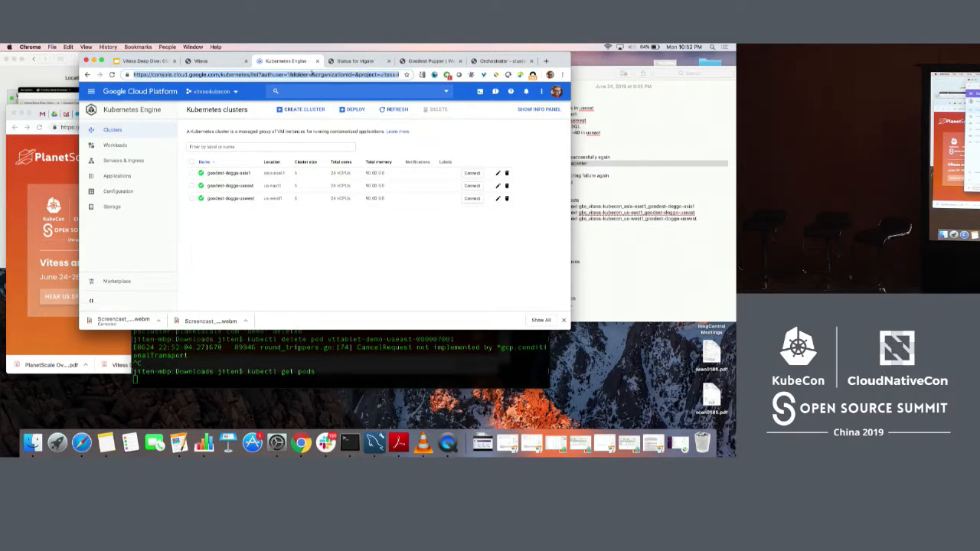
left_click(547, 61)
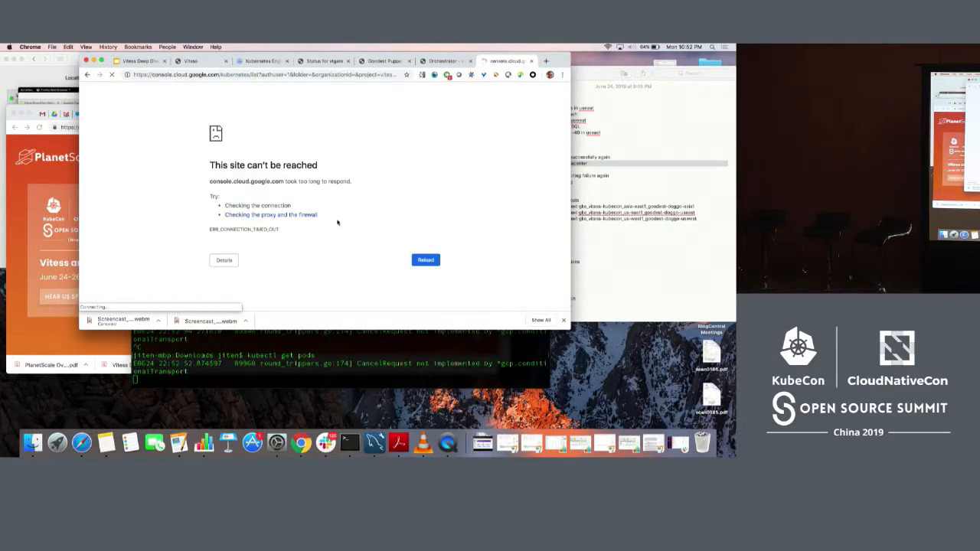
mouse_move(335, 211)
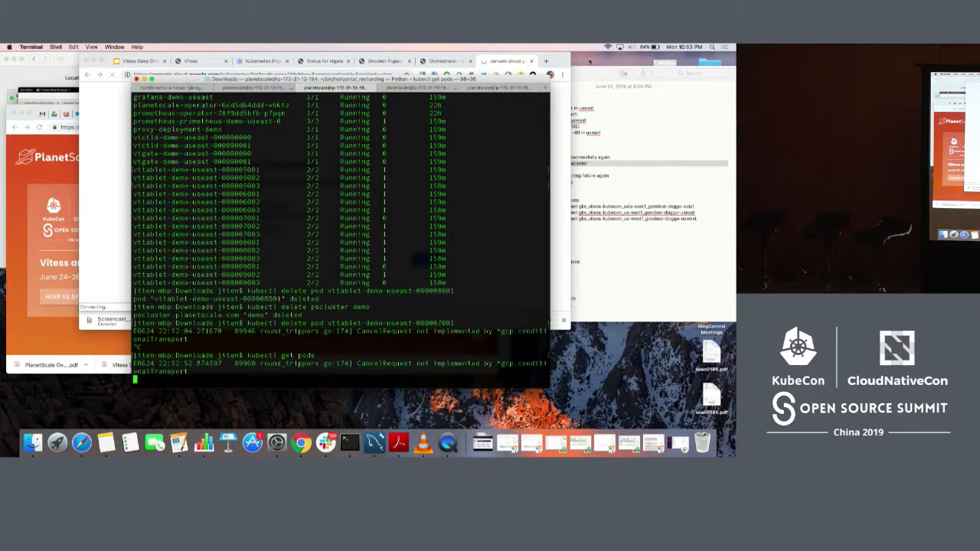
Bring the MySQL session forward and count rows in the puppers table.
left_click(601, 48)
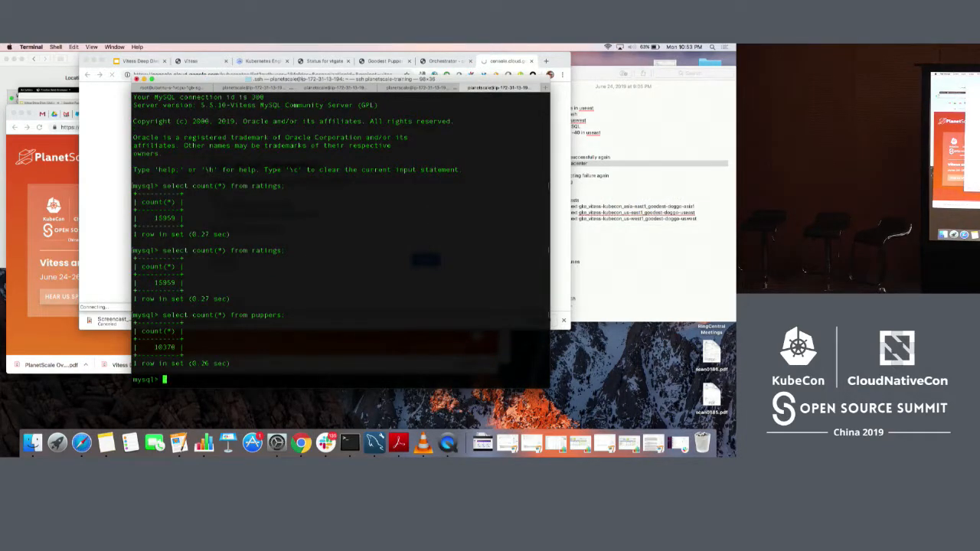
type("select count(*) from puppers;")
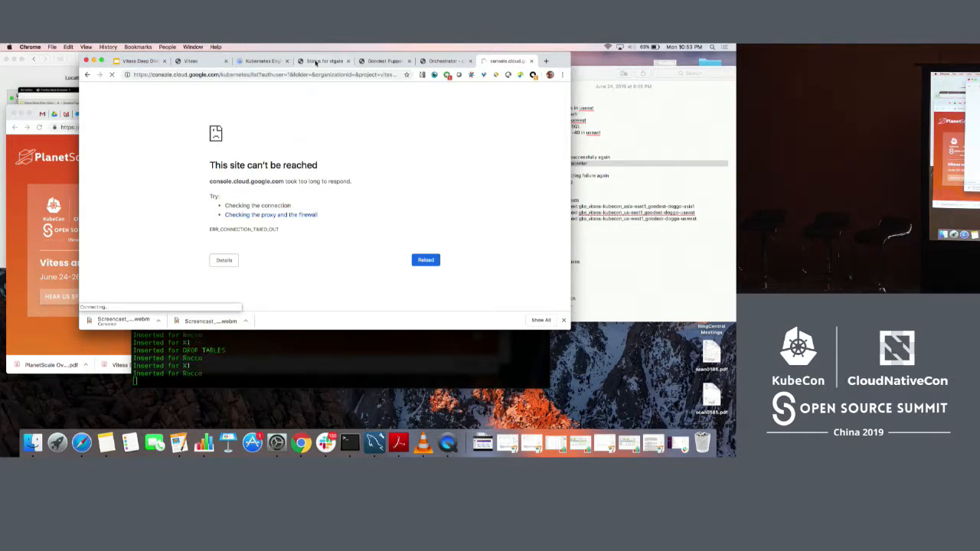
Review the vtgate status page, then move on to the Orchestrator dashboard.
left_click(330, 61)
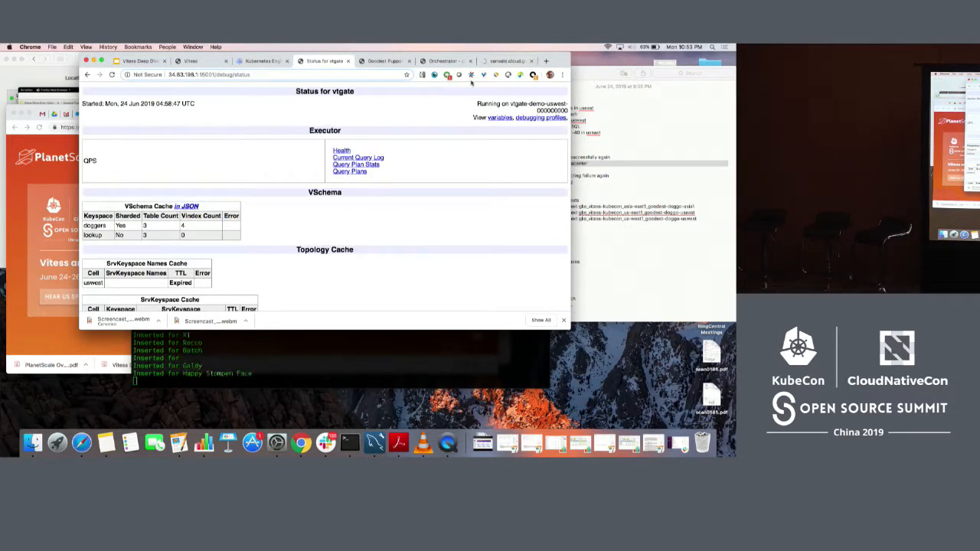
left_click(509, 62)
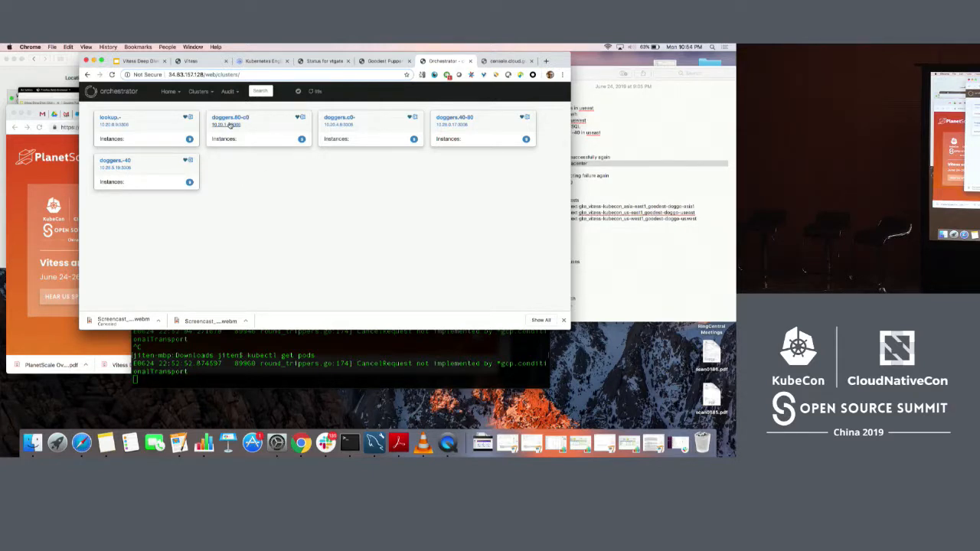
mouse_move(401, 169)
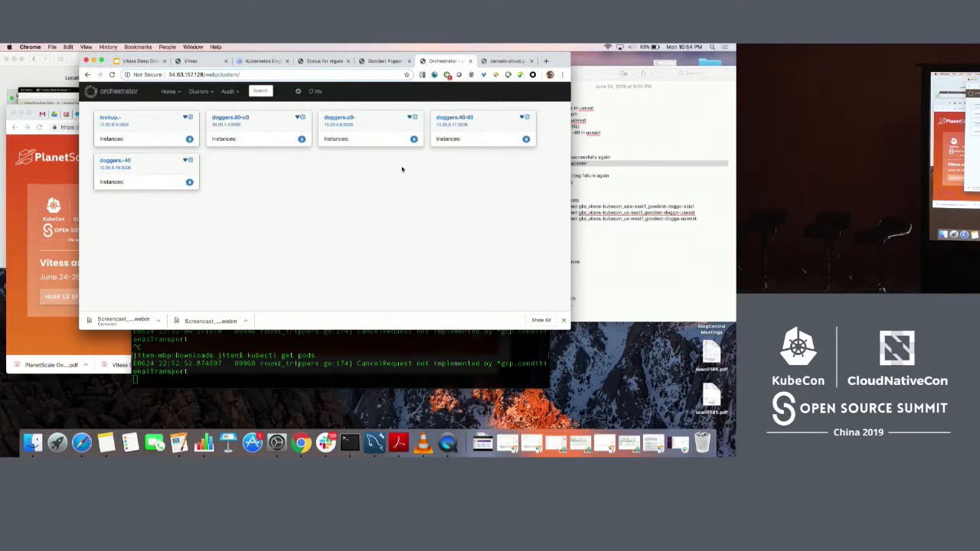
Show the Orchestrator Clusters dashboard with the lookup and doggers shard clusters.
left_click(229, 118)
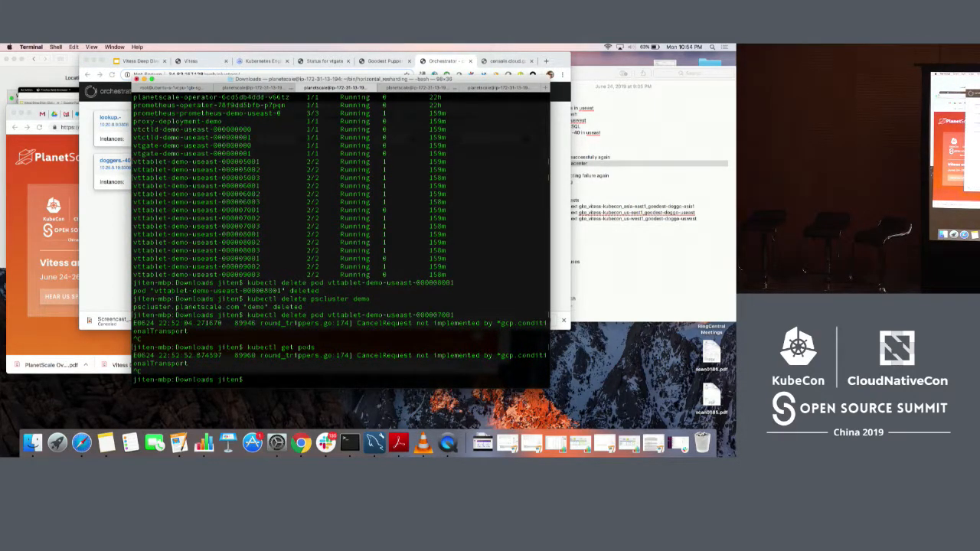
Run kubectl get pods twice around a check of the available Wi-Fi networks.
type("kubectl get pods")
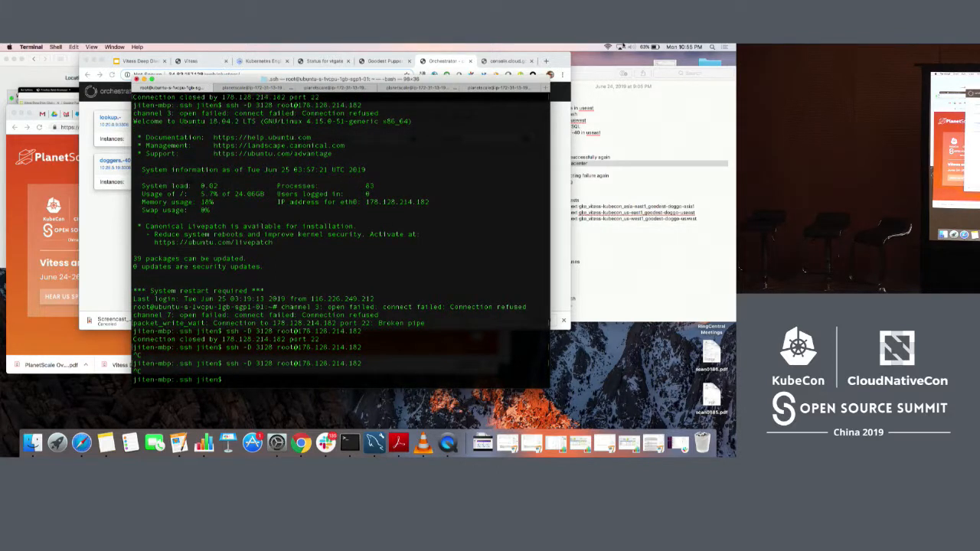
left_click(605, 47)
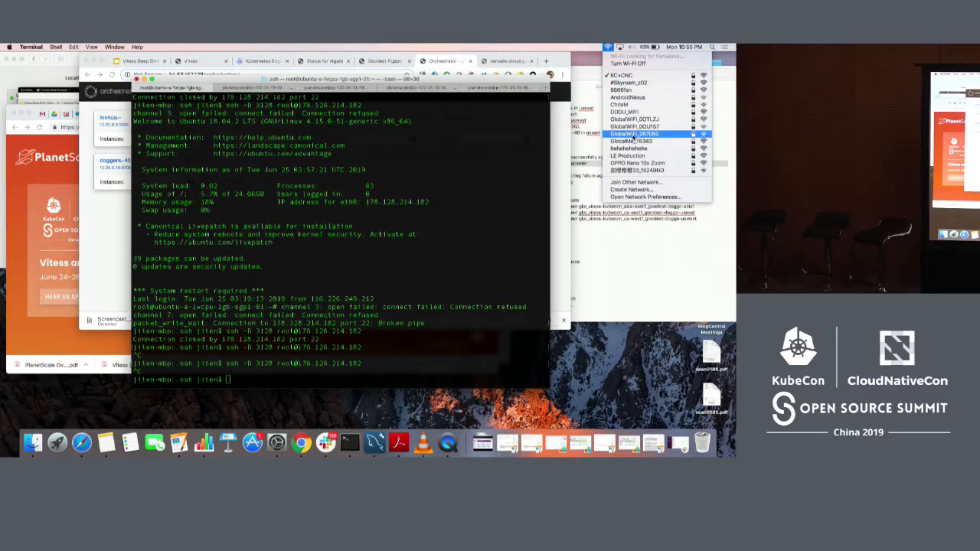
mouse_move(636, 180)
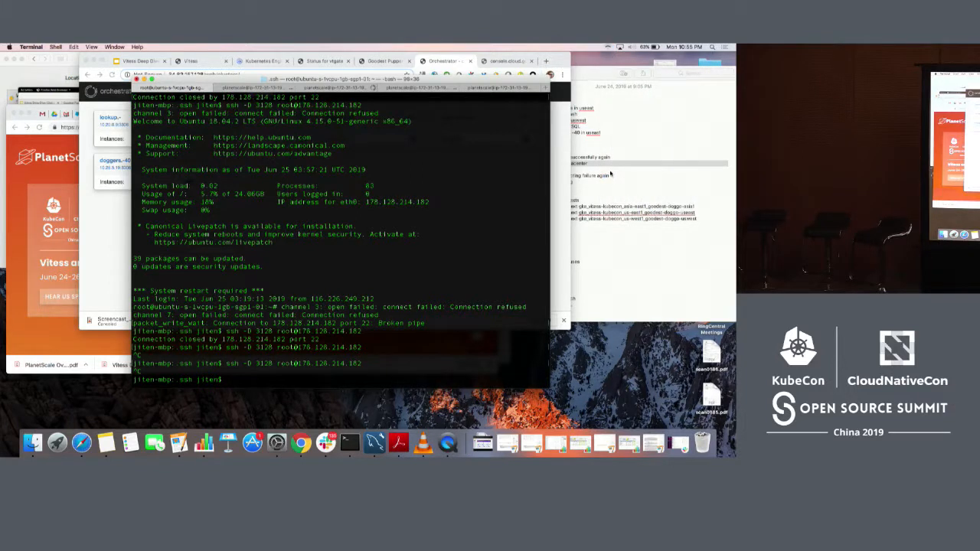
mouse_move(466, 170)
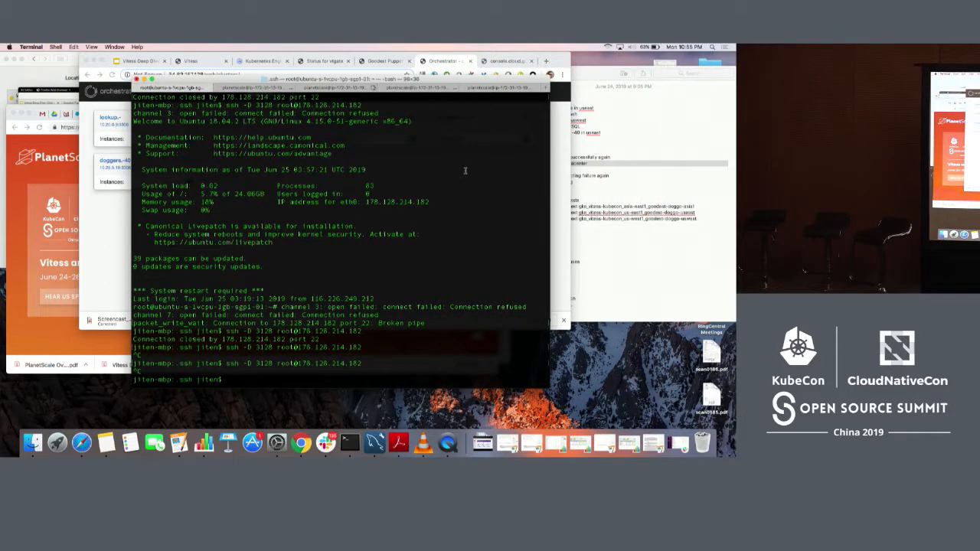
mouse_move(419, 184)
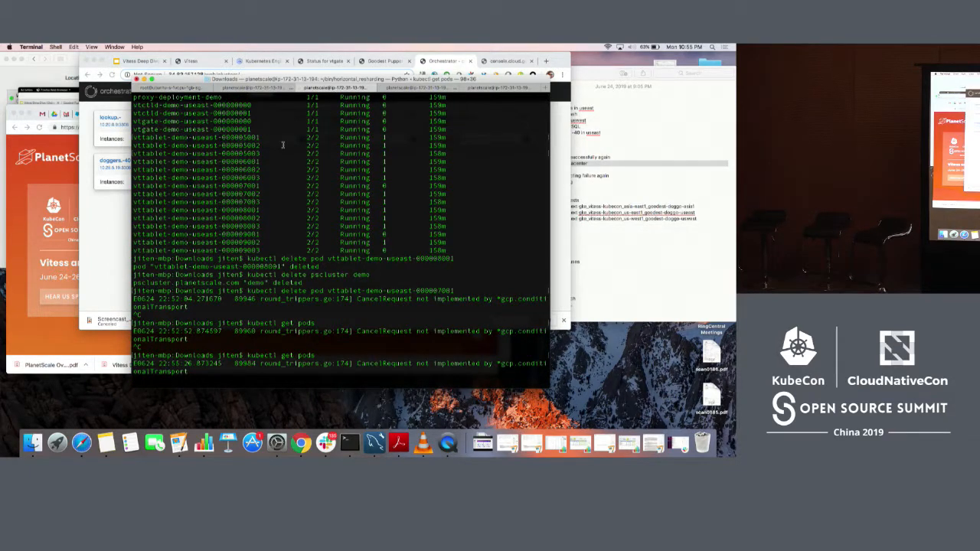
type("kubectl get pods")
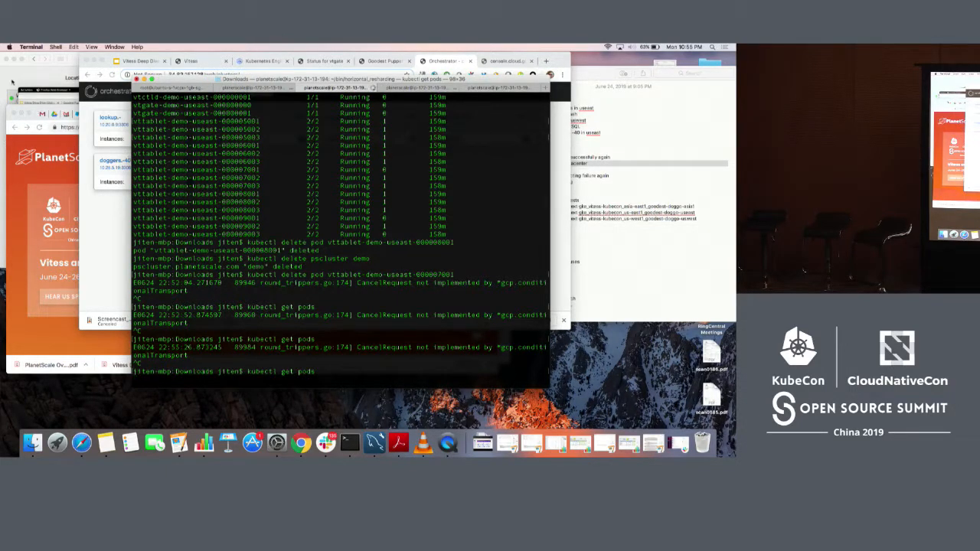
Reach the Network settings in System Preferences and the advanced Wi-Fi options.
left_click(11, 48)
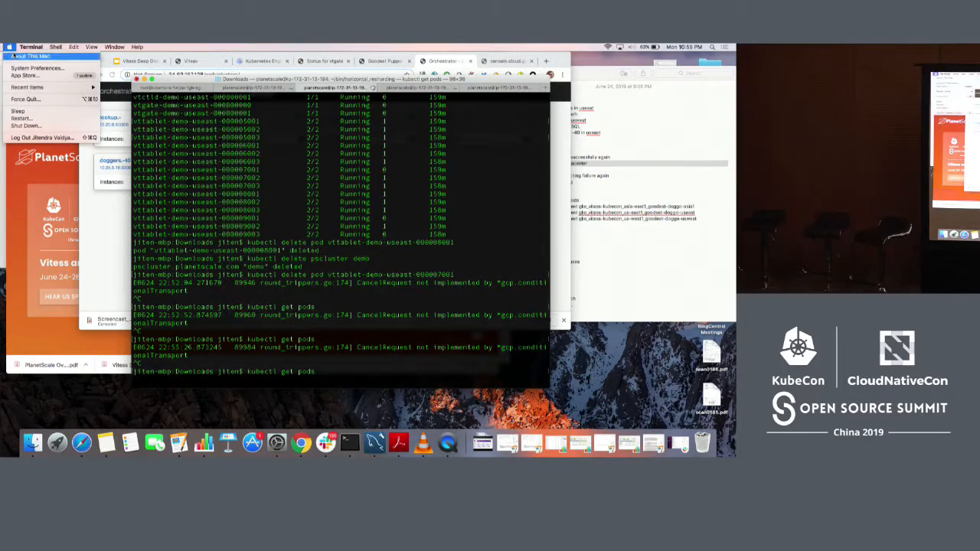
left_click(40, 71)
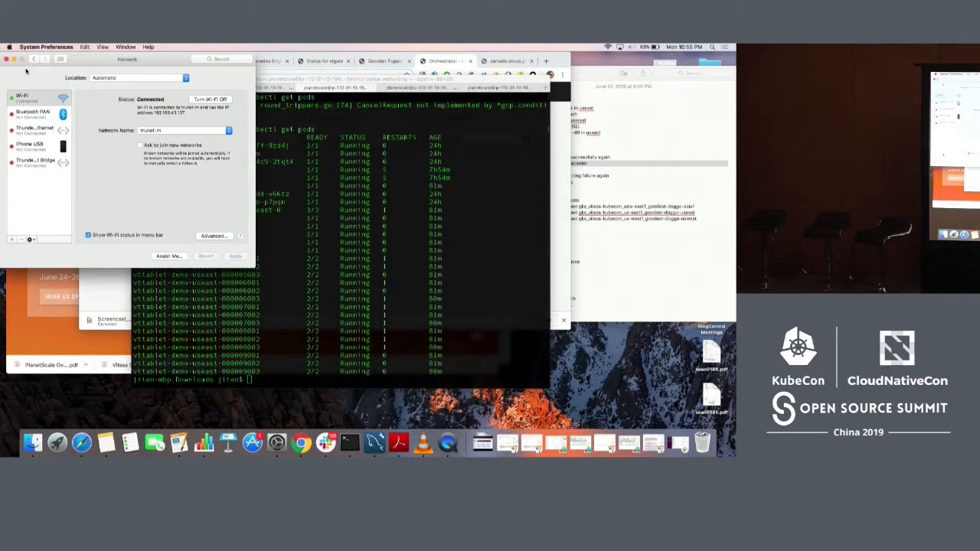
mouse_move(213, 236)
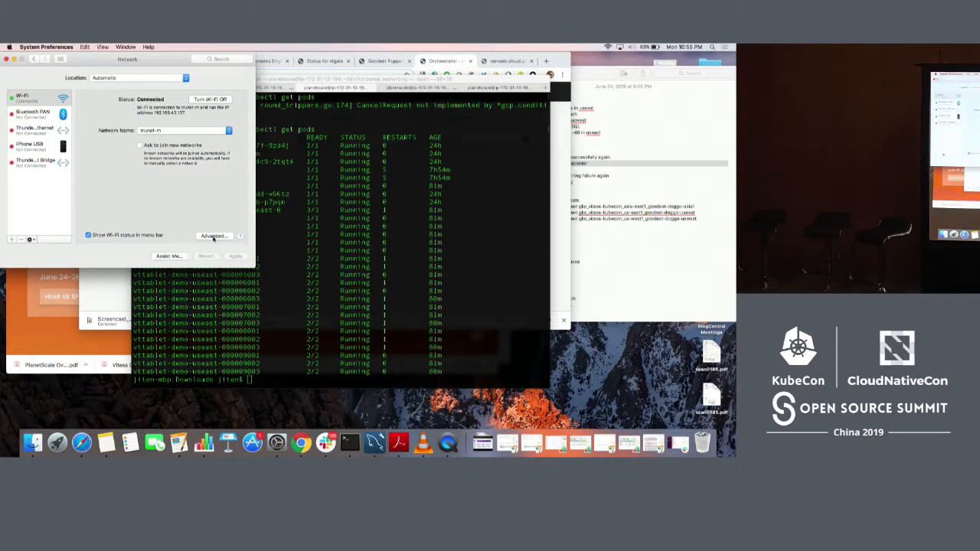
left_click(212, 236)
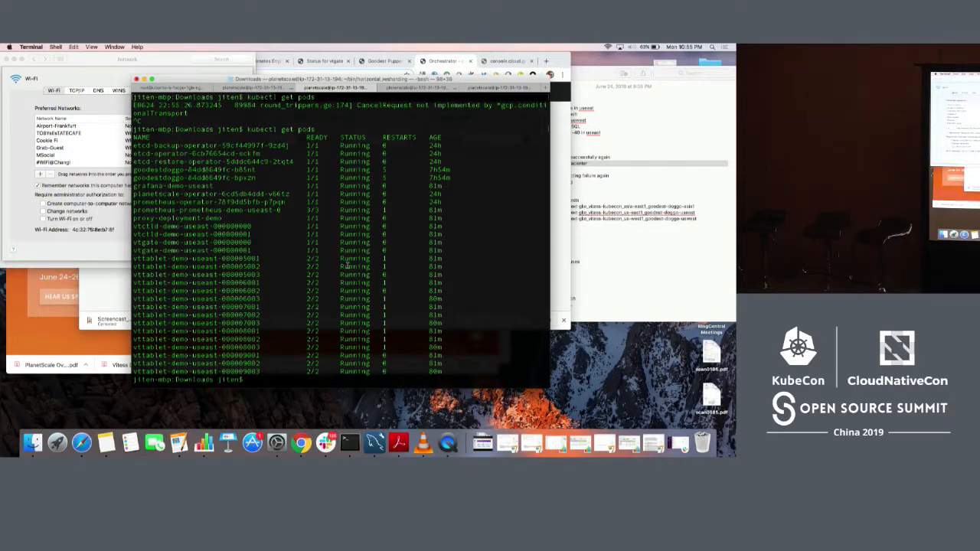
List the pods and delete tablet pod vttablet-demo-useast-000007001.
type("kubectl get pods")
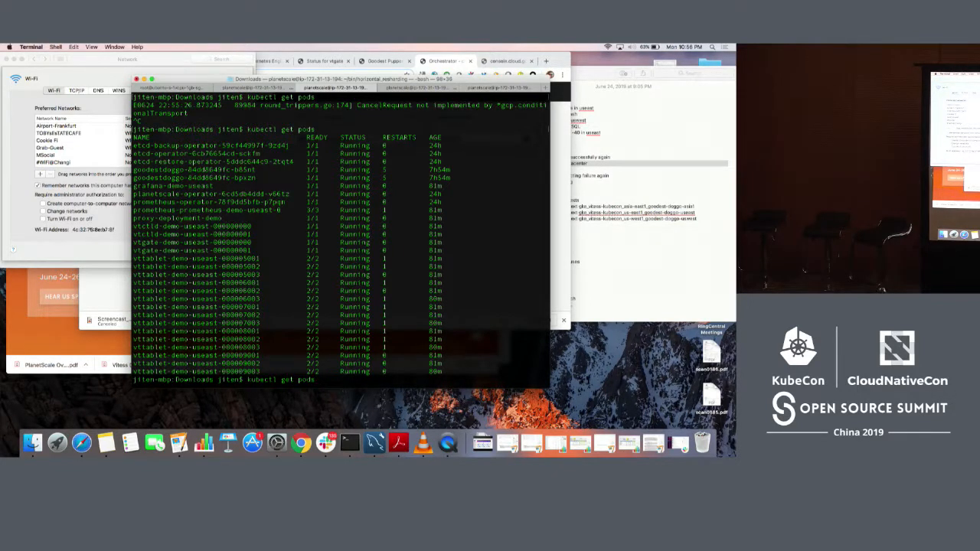
type("kubectl delete pod vttablet-demo-useast-000007001")
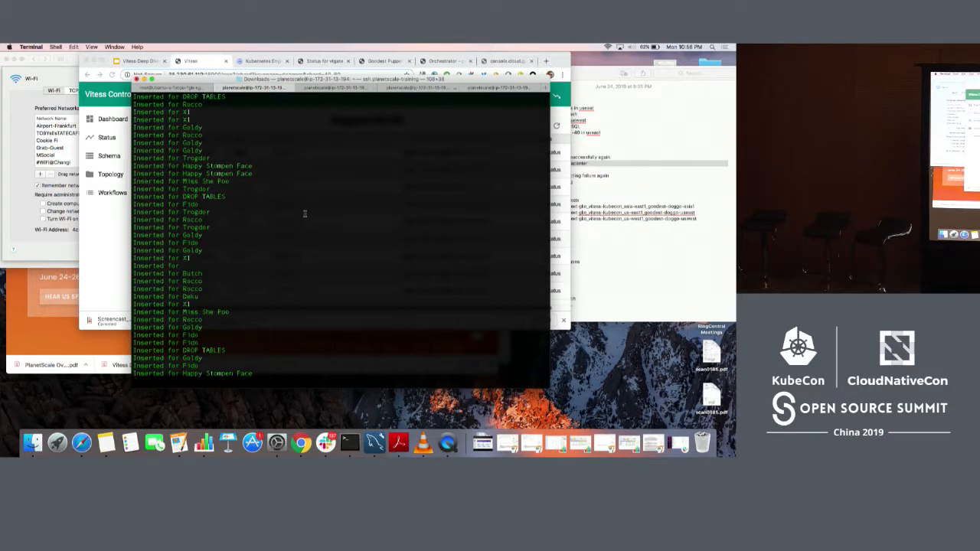
mouse_move(316, 228)
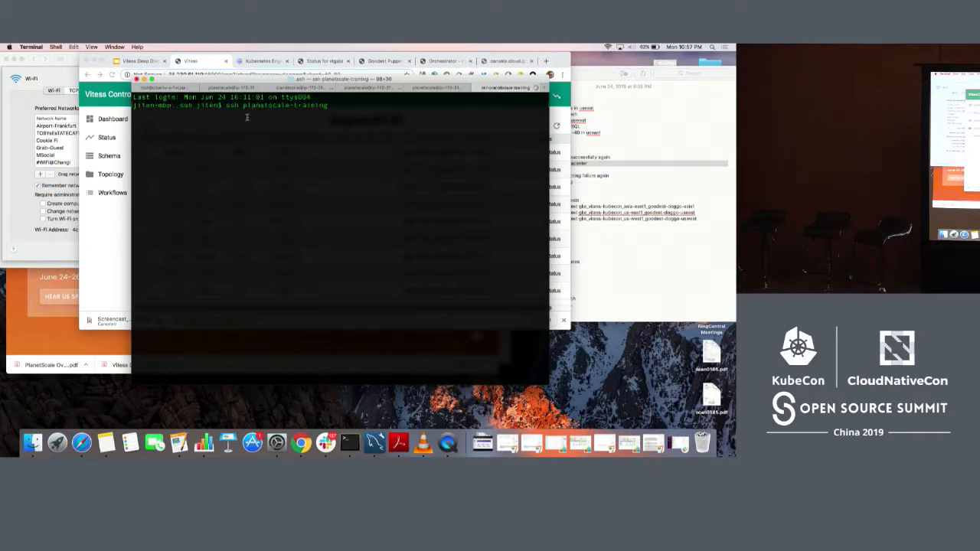
Log in to the remote host, try the mysql client against doggers, and grep running ssh processes.
key("Return")
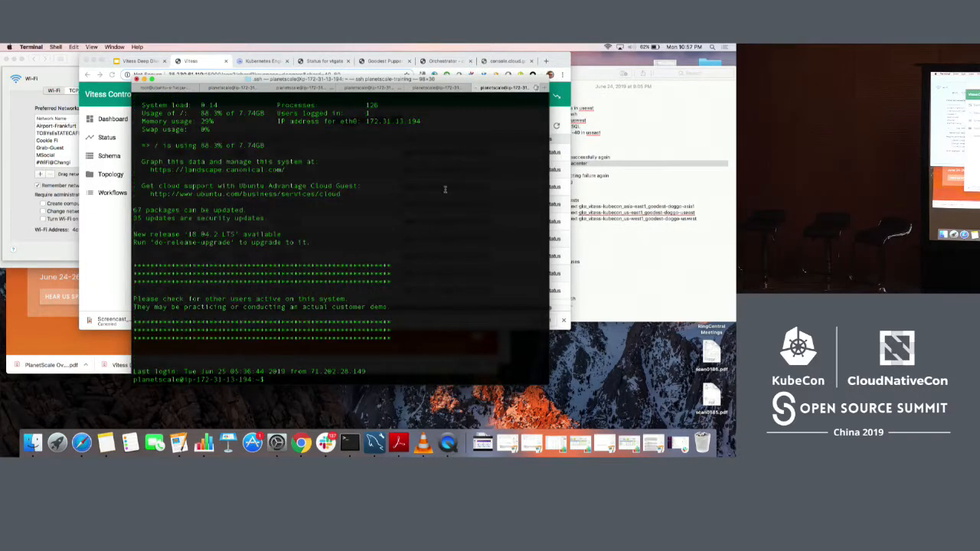
type("cd bin")
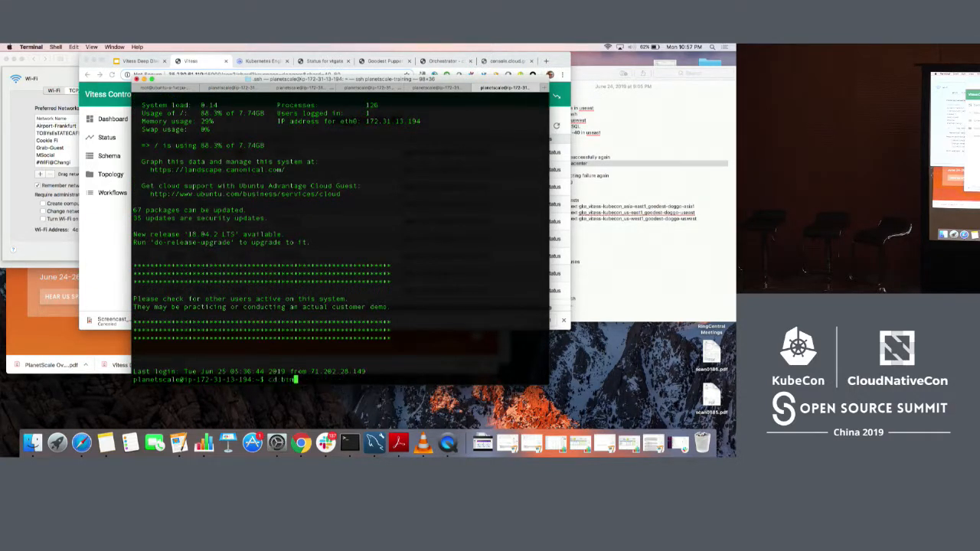
type("mysql -h35.221.247.254 -u mysql_user -pmysql_password doggers")
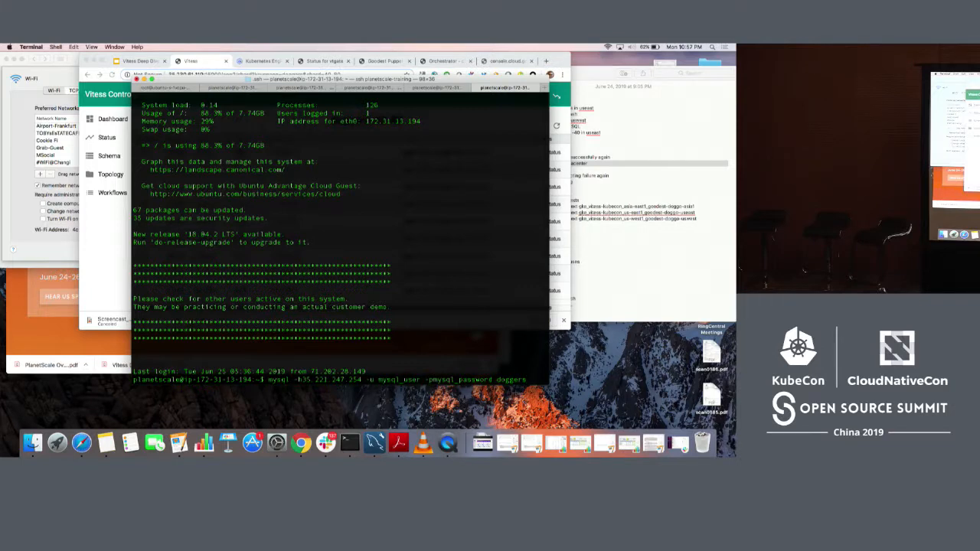
type("ps -eaf | grep ssh")
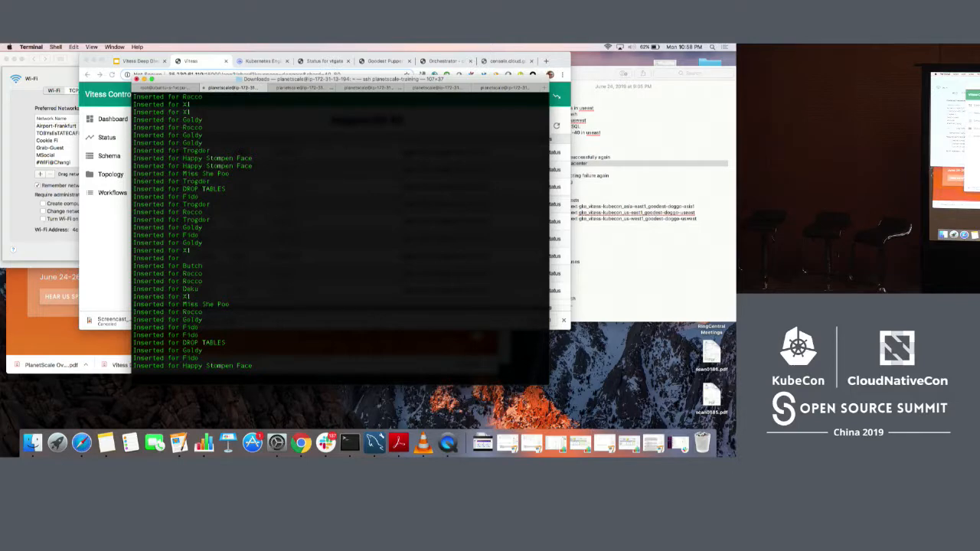
Return to the remote session and list logged-in users.
left_click(503, 93)
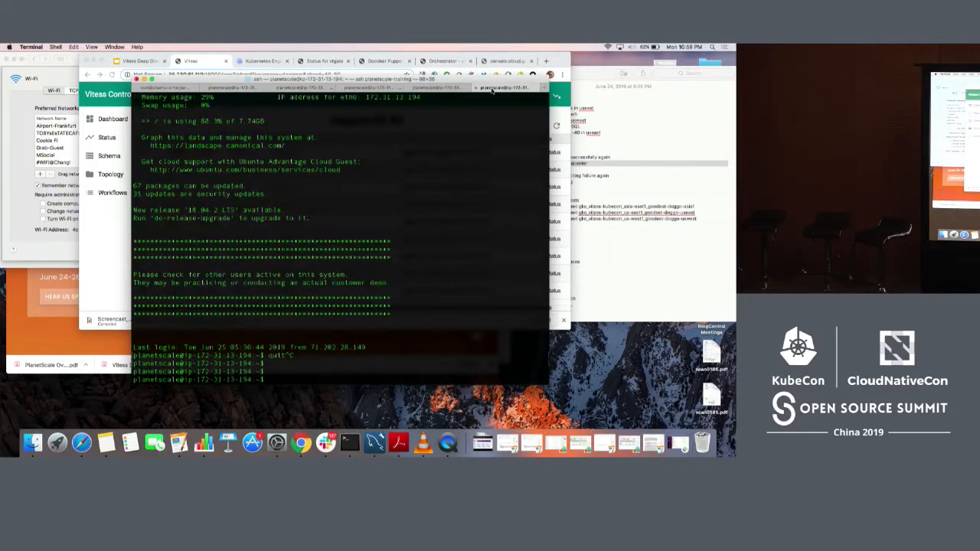
type("users")
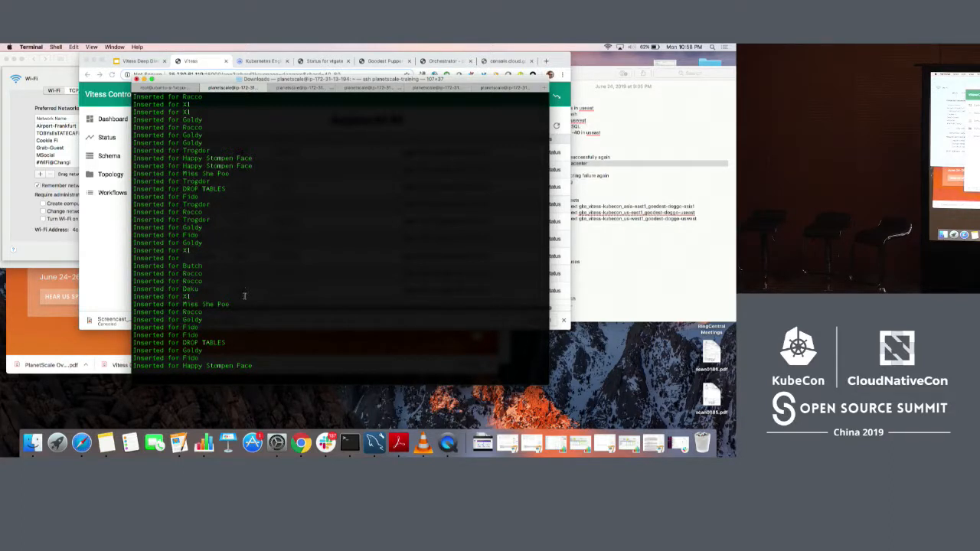
mouse_move(251, 442)
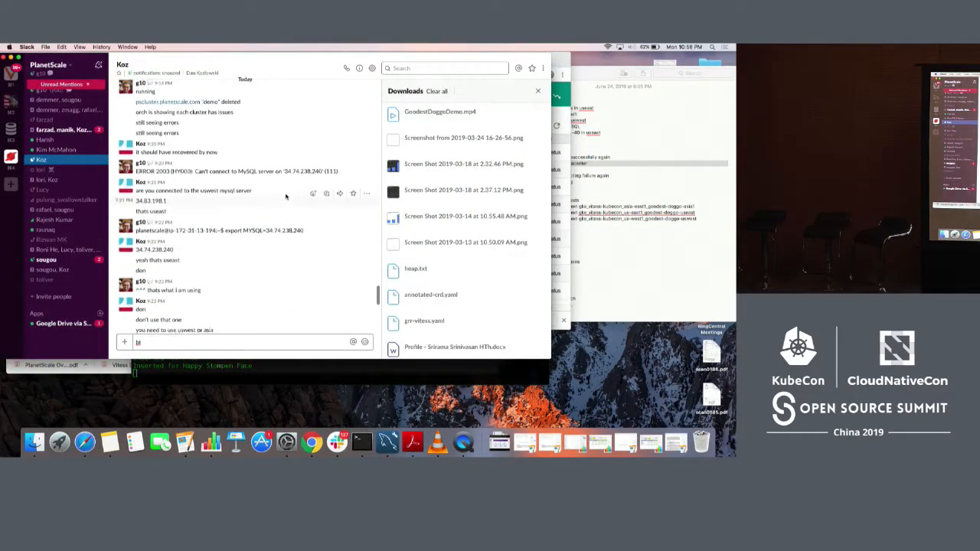
Scroll the Slack conversation to the while-loop insert command and select its text.
scroll("down", 3)
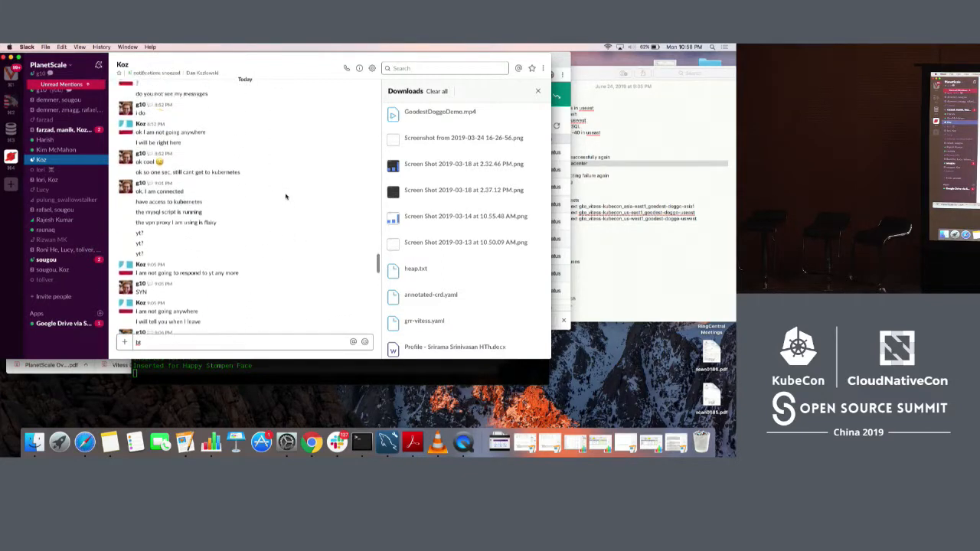
scroll("down", 3)
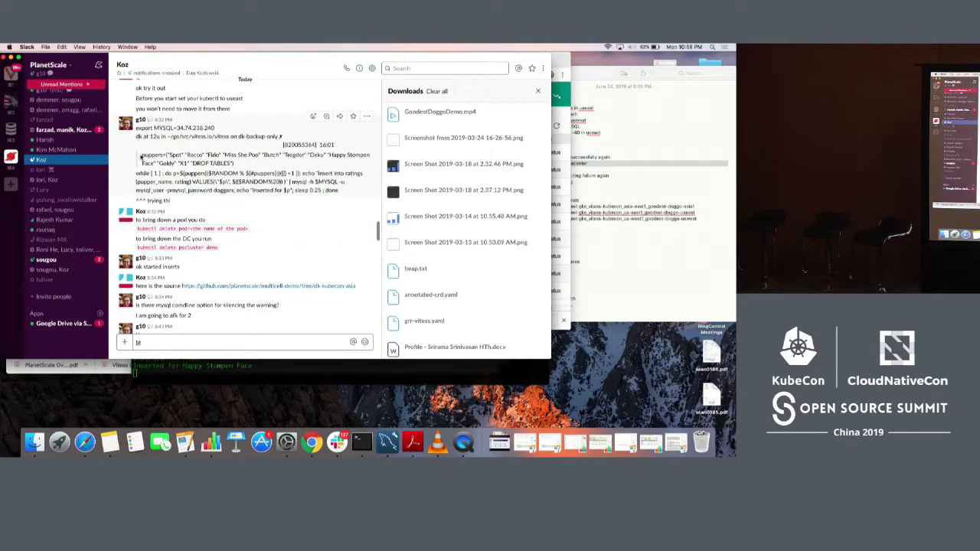
left_click_drag(141, 155, 238, 163)
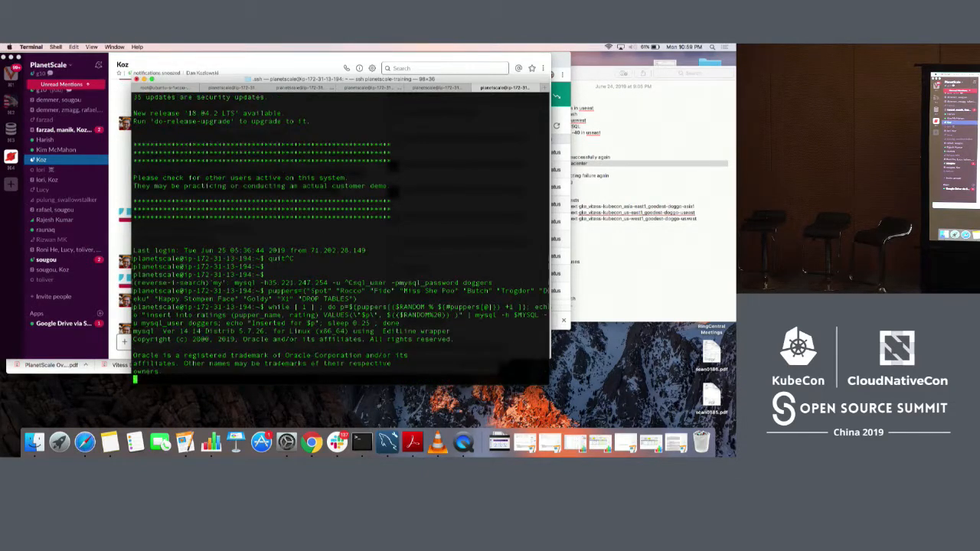
Run the pasted pupper insert loop against doggers on the remote host, twice.
key("Return")
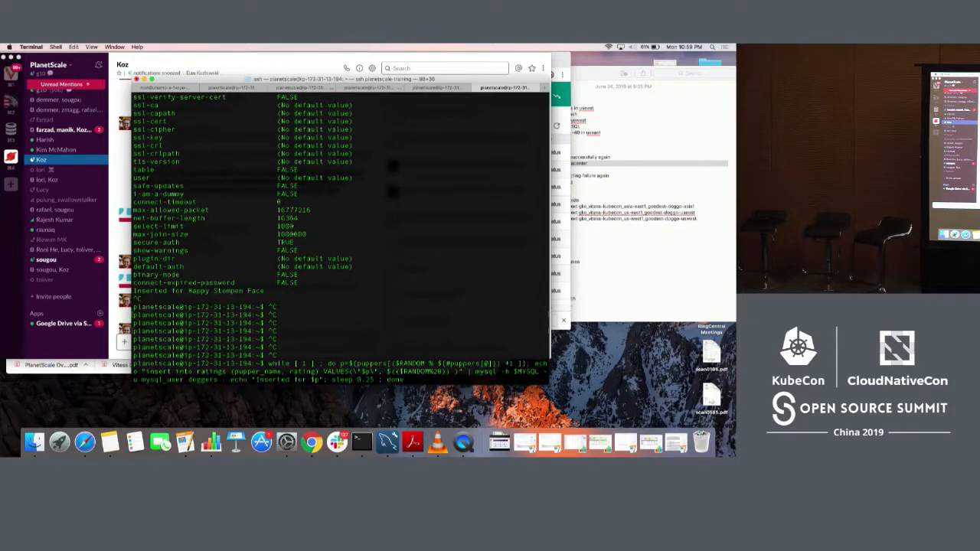
key("Return")
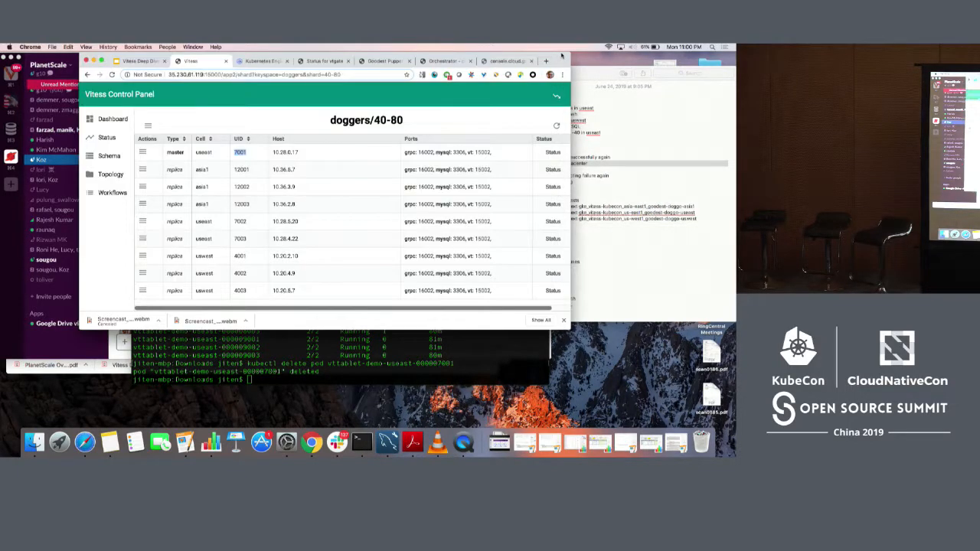
Check Orchestrator's cluster overview, then reload the doggers/40-80 shard page in Vitess Control Panel.
left_click(448, 62)
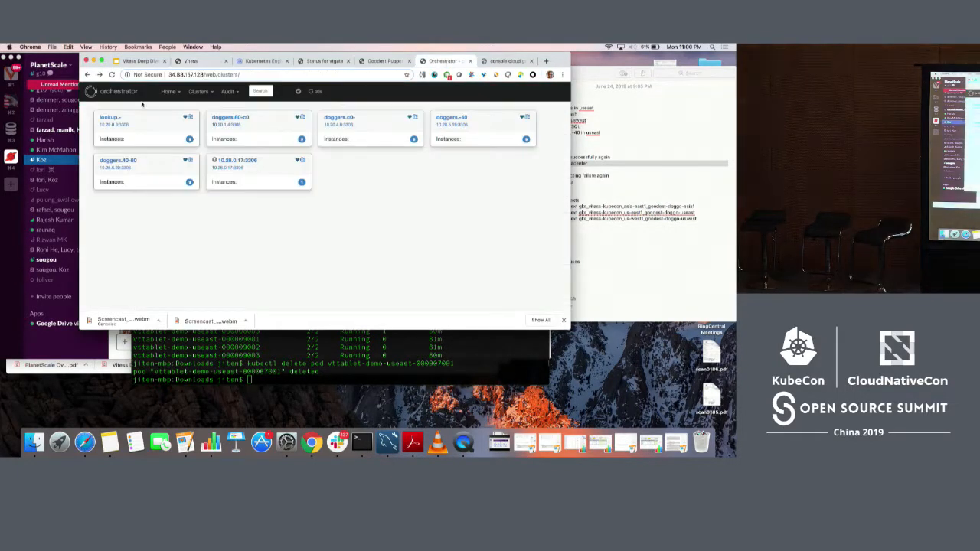
left_click(111, 76)
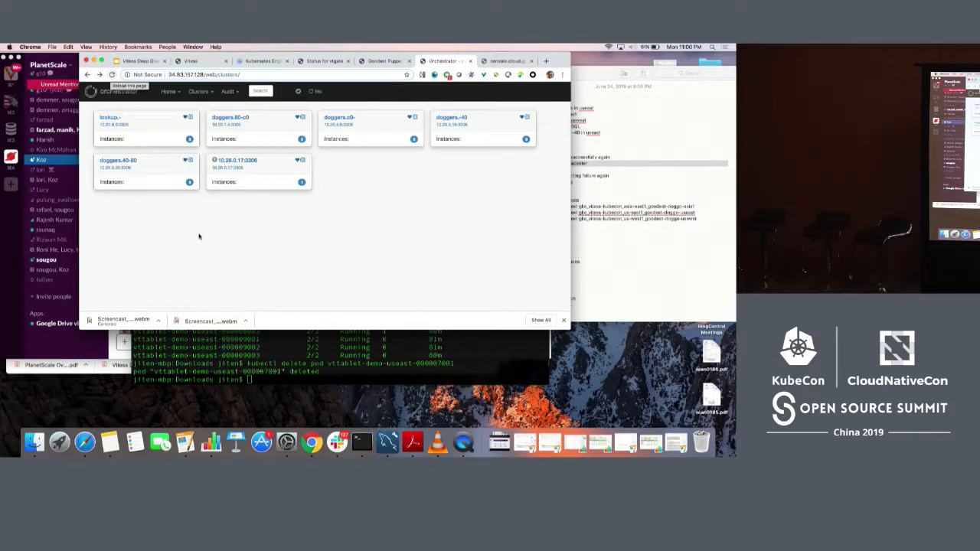
mouse_move(329, 207)
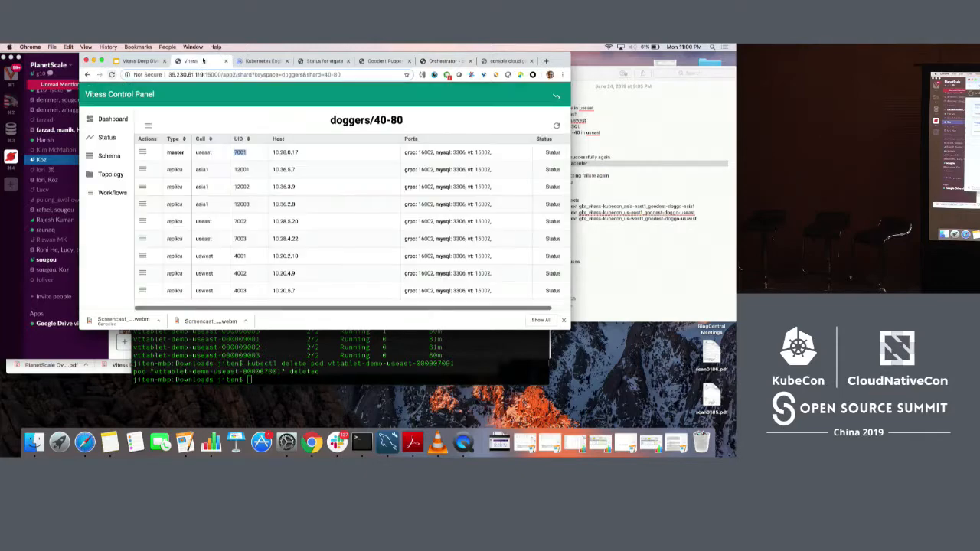
left_click(110, 75)
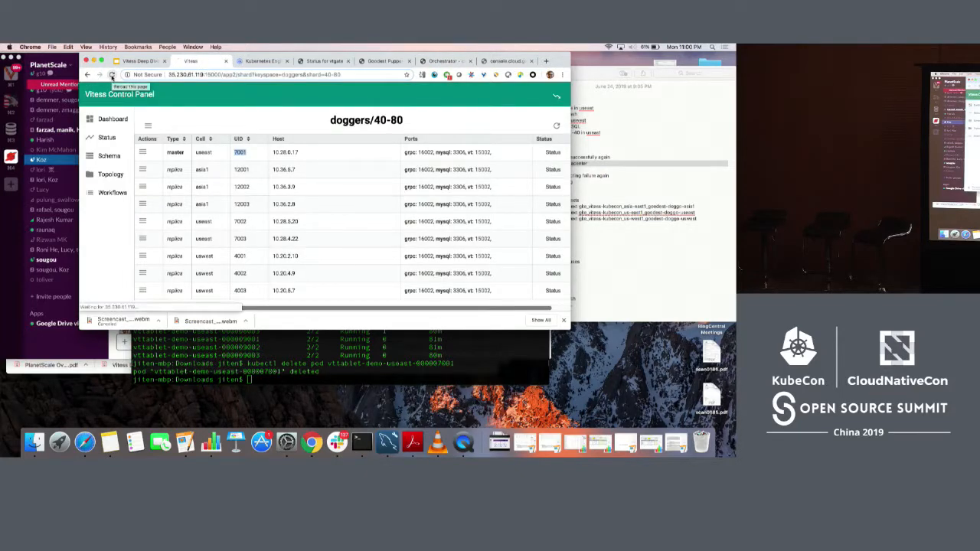
left_click(113, 74)
type("kubectl get pods")
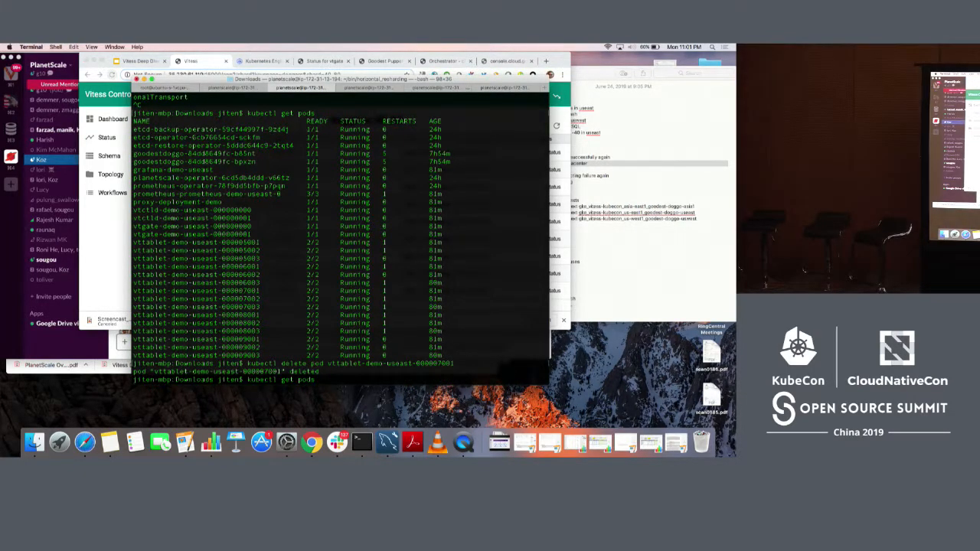
Delete the vttablet-demo-useast-000008001 pod with kubectl in the local Terminal.
type("kubectl delete pod vttablet-demo-useast-000008001")
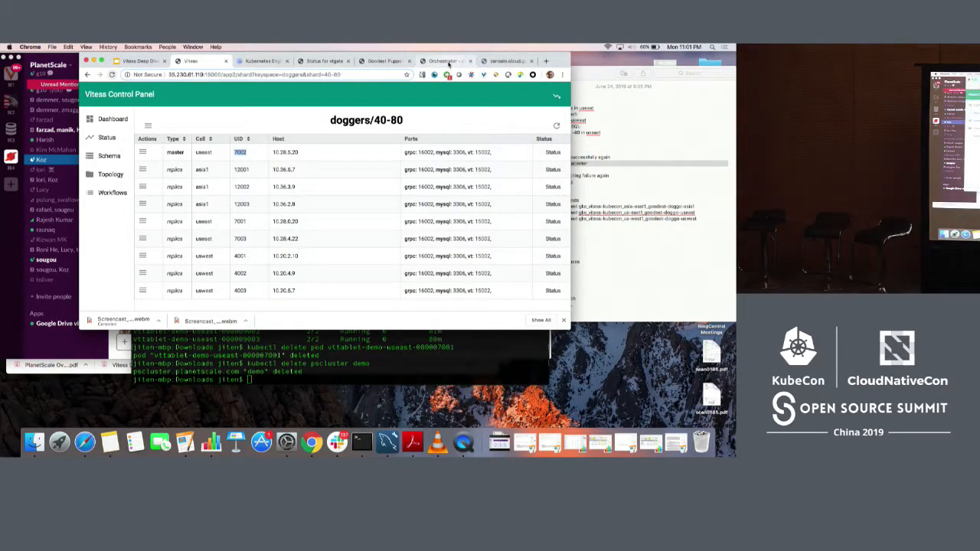
Reload the doggers/40-80 shard page to refresh its master and replica tablet list.
left_click(451, 60)
type("kubectl get pods")
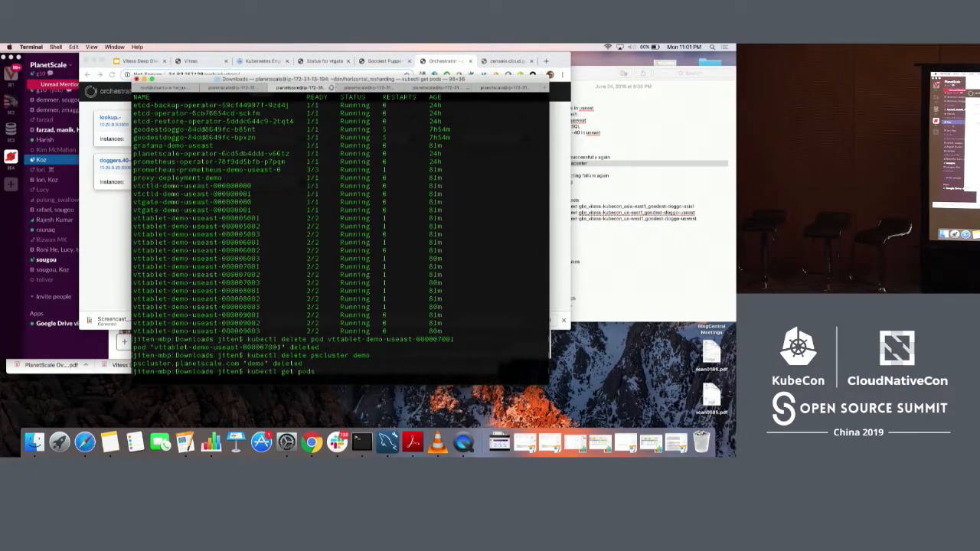
Run kubectl get pods to see vtctld, vtgate and vttablet pods Terminating.
key("Return")
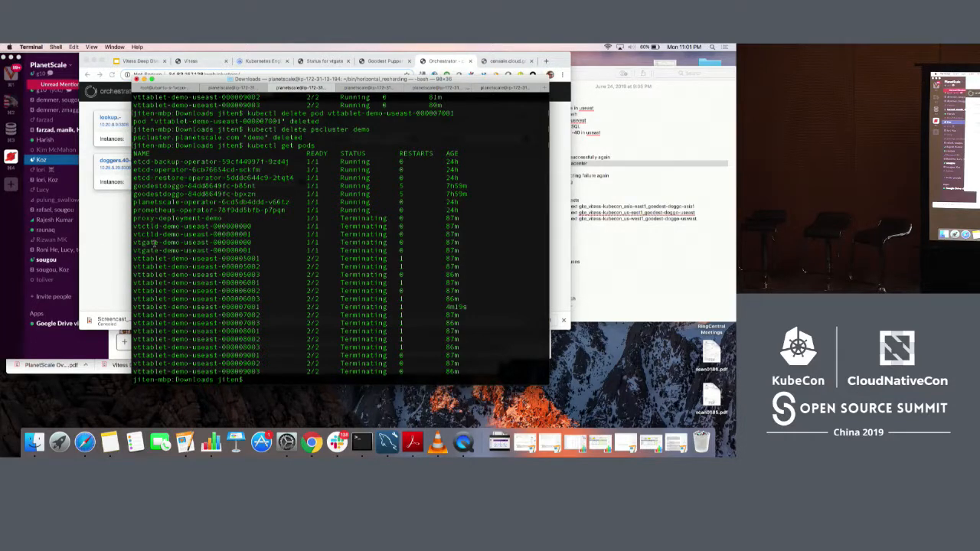
mouse_move(123, 248)
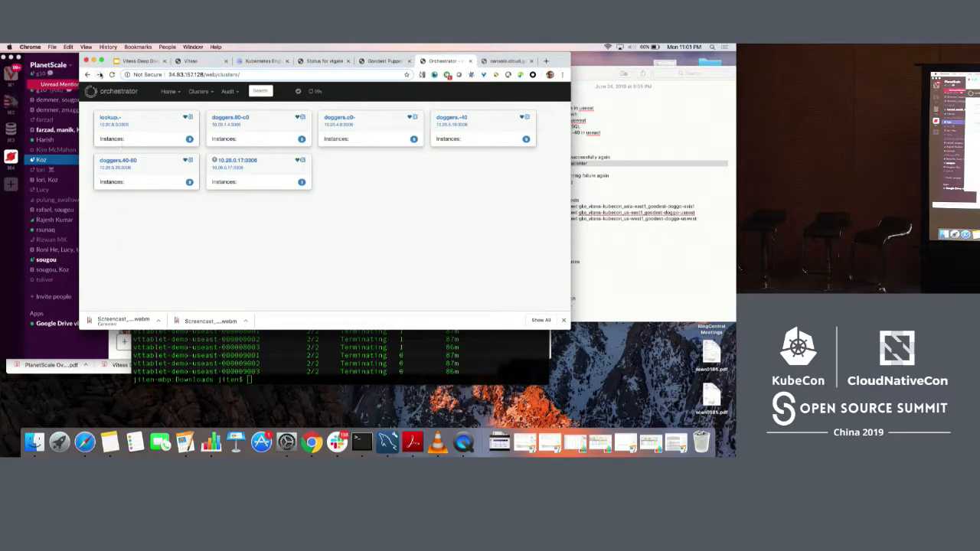
Reload Orchestrator's Clusters overview repeatedly and check the doggers shard cards for problem icons.
left_click(110, 74)
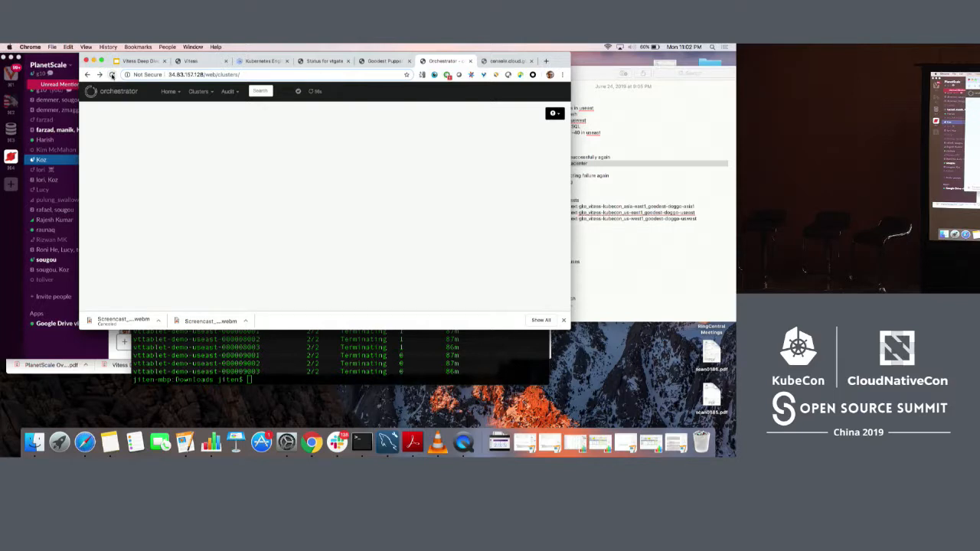
left_click(115, 75)
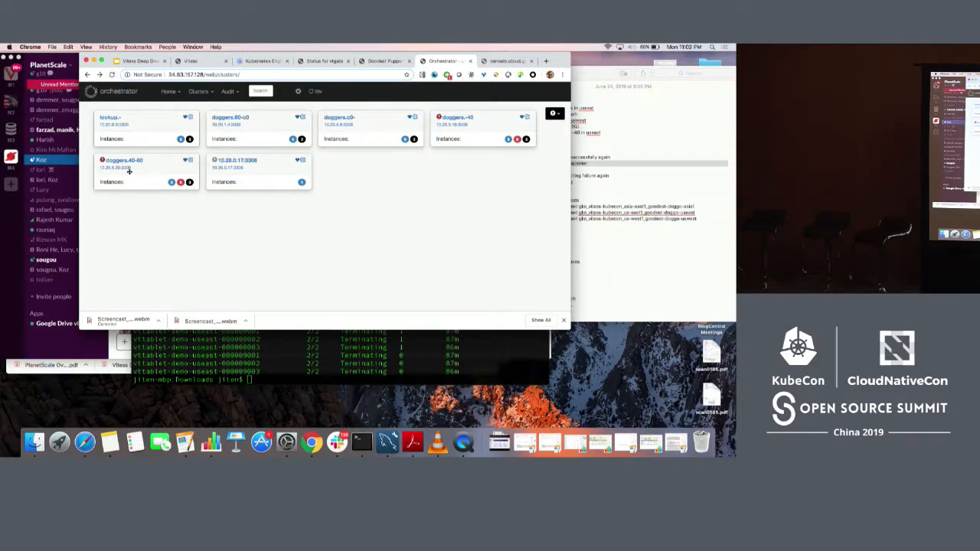
left_click(113, 76)
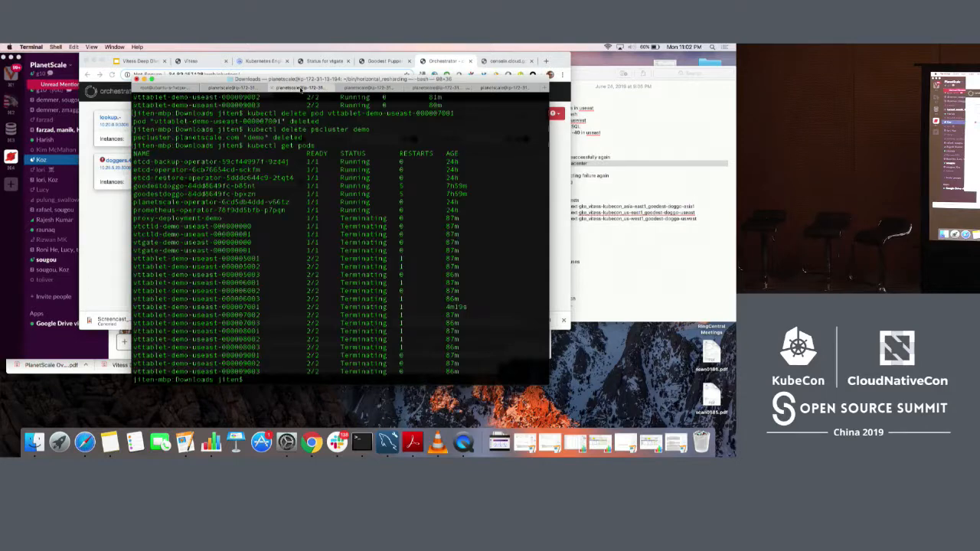
Run kubectl get pods again, showing only etcd, operator and goodestdoggo pods Running.
type("kubectl get pods")
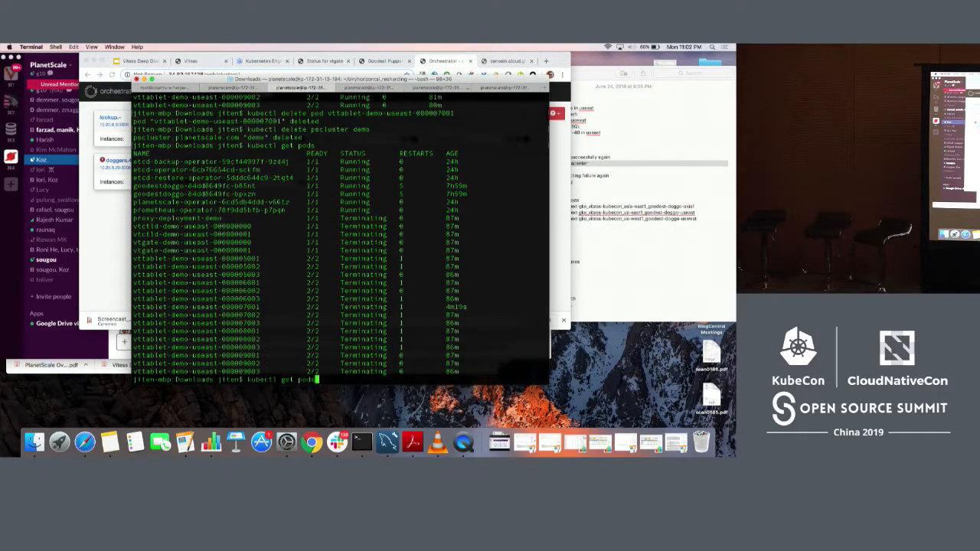
left_click(714, 46)
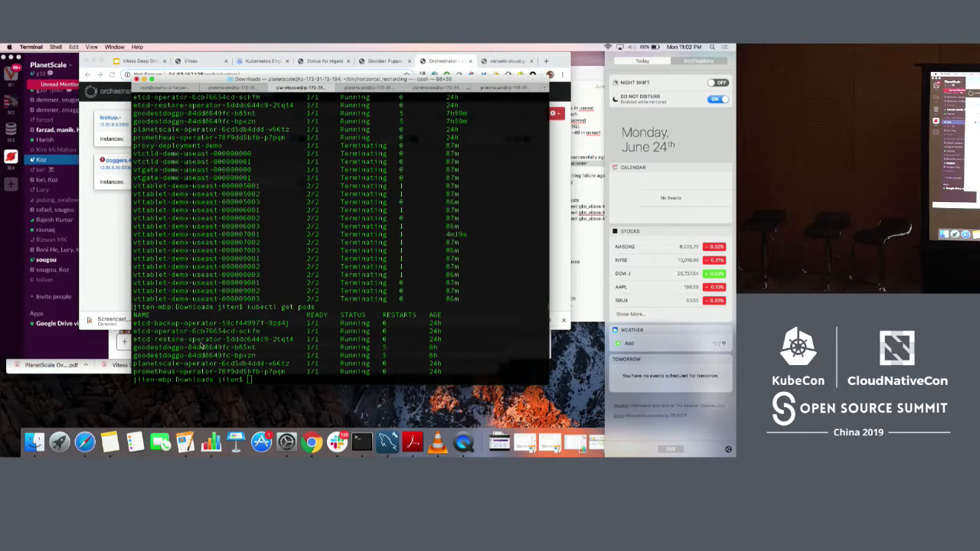
mouse_move(175, 279)
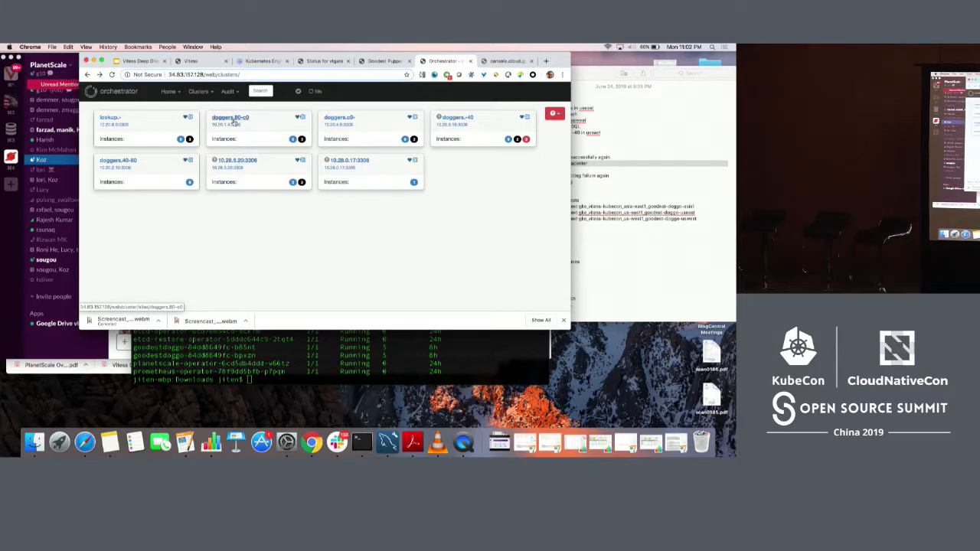
Inspect the doggers-80-c0 shard topology, then another doggers shard's reorganized masters.
left_click(230, 116)
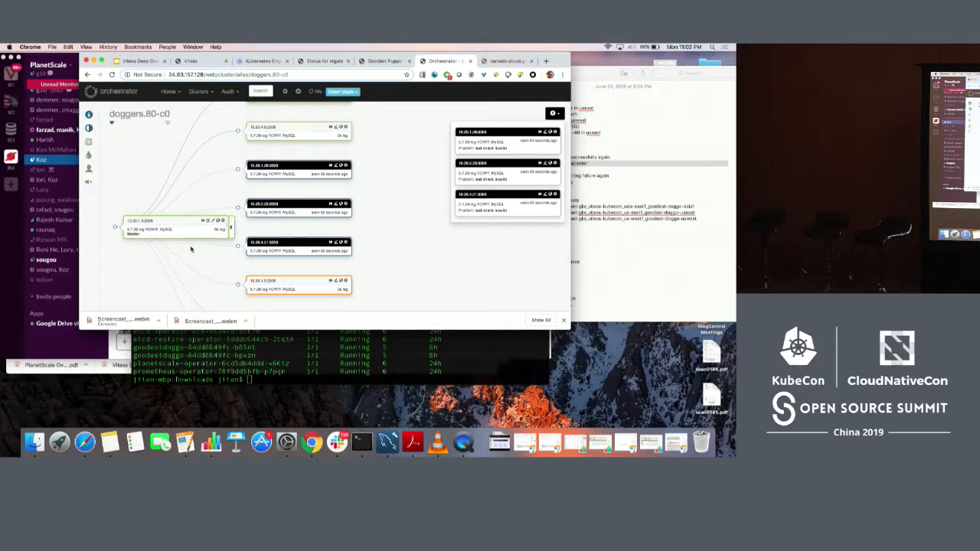
mouse_move(228, 299)
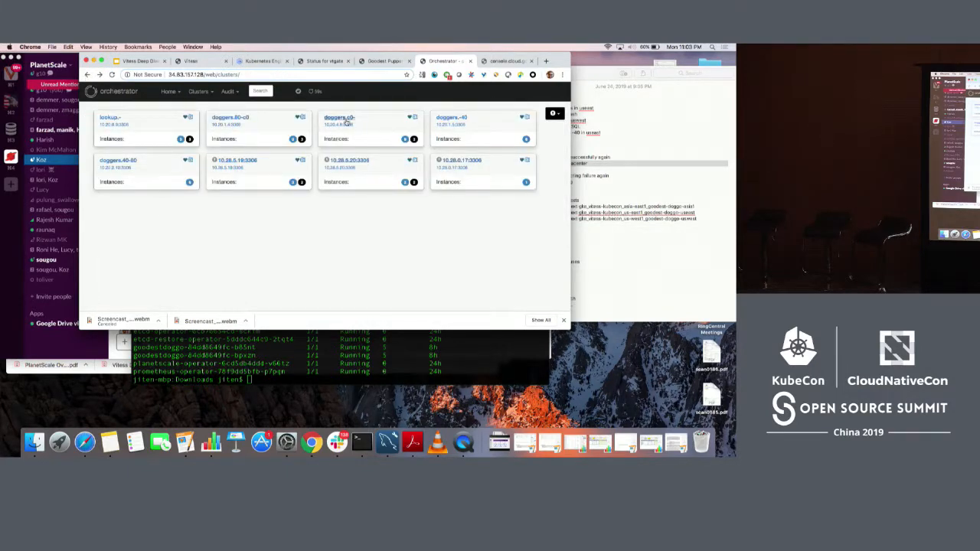
left_click(338, 117)
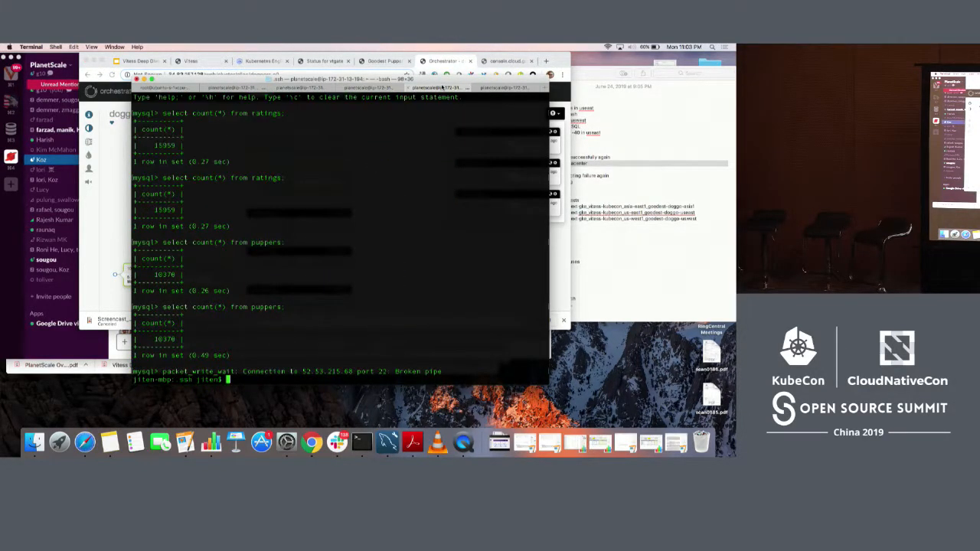
SSH into planetscale-training after the broken pipe, list users and cd into bin.
type("ssh planetscale-training")
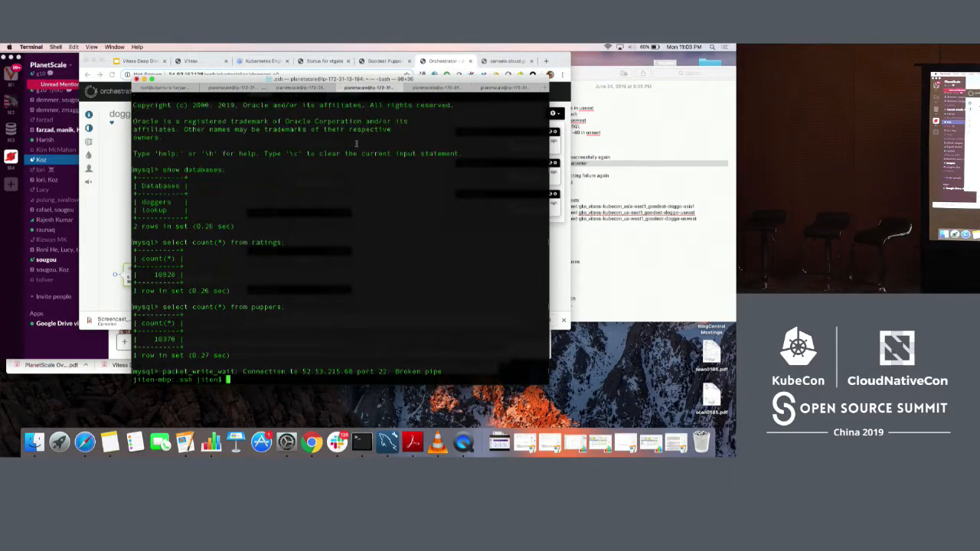
type("ssh planetscale-training")
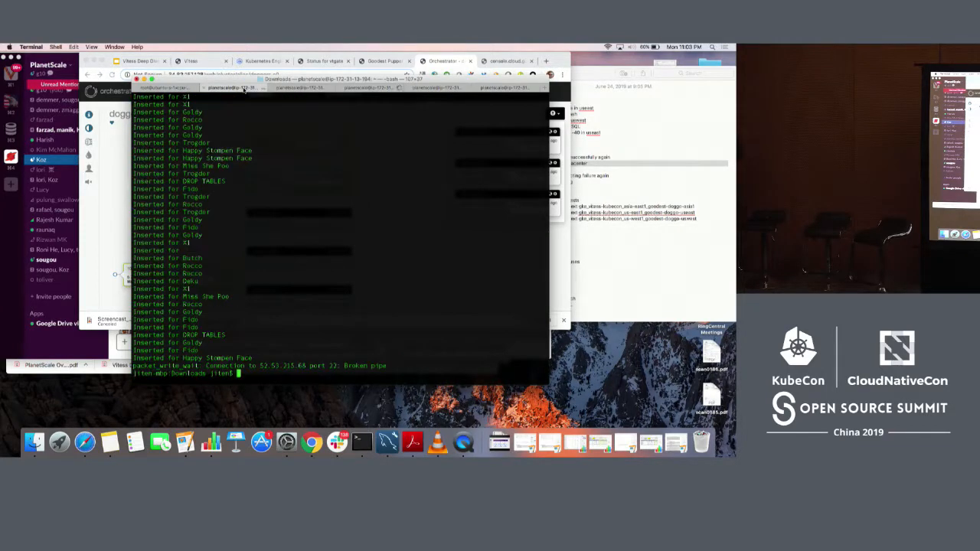
type("ssh planetscale-training")
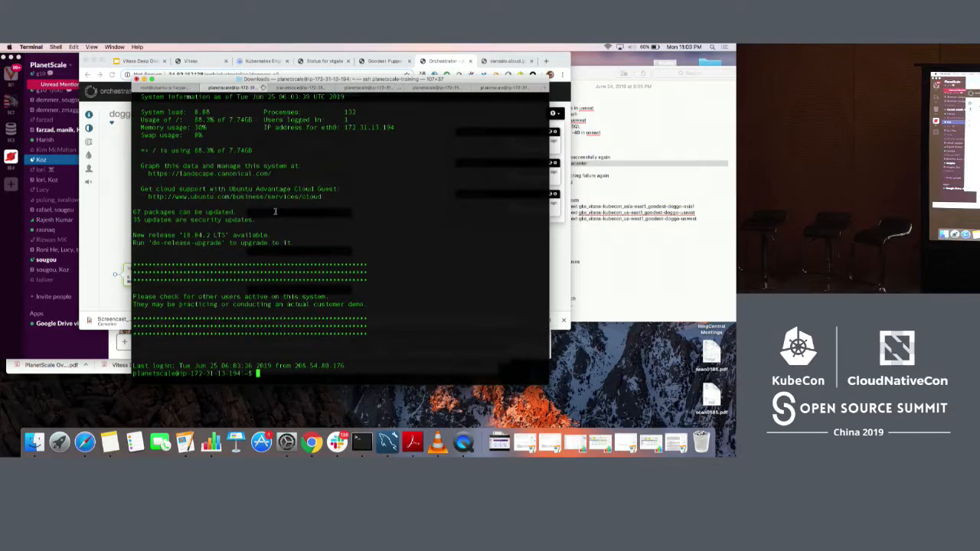
type("users")
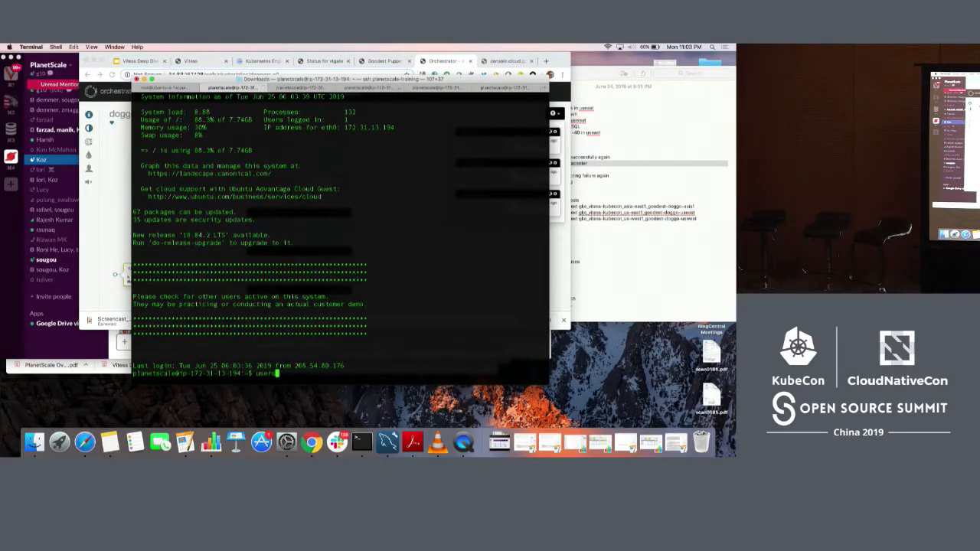
type("cd bin")
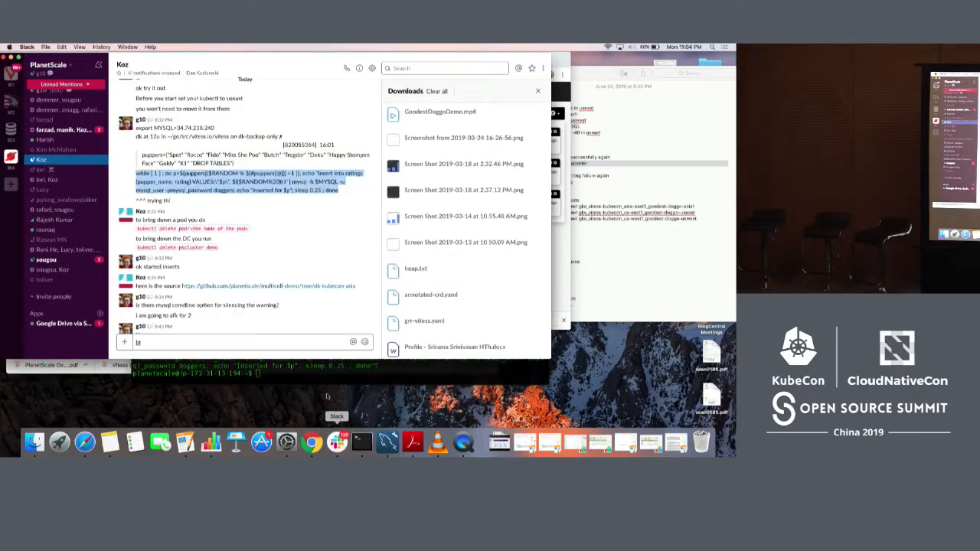
Scroll the Slack DM history and select the MySQL server IP address for reuse.
scroll("down", 3)
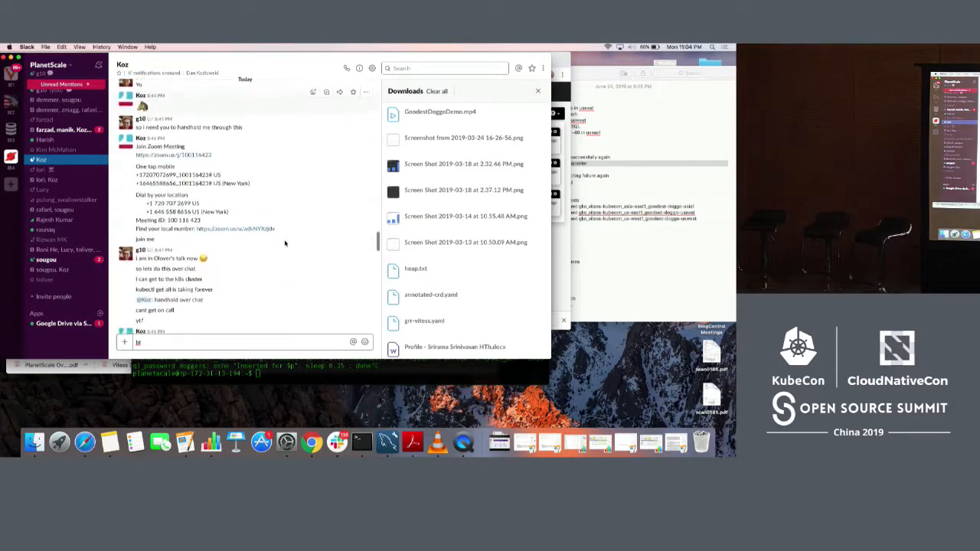
scroll("down", 3)
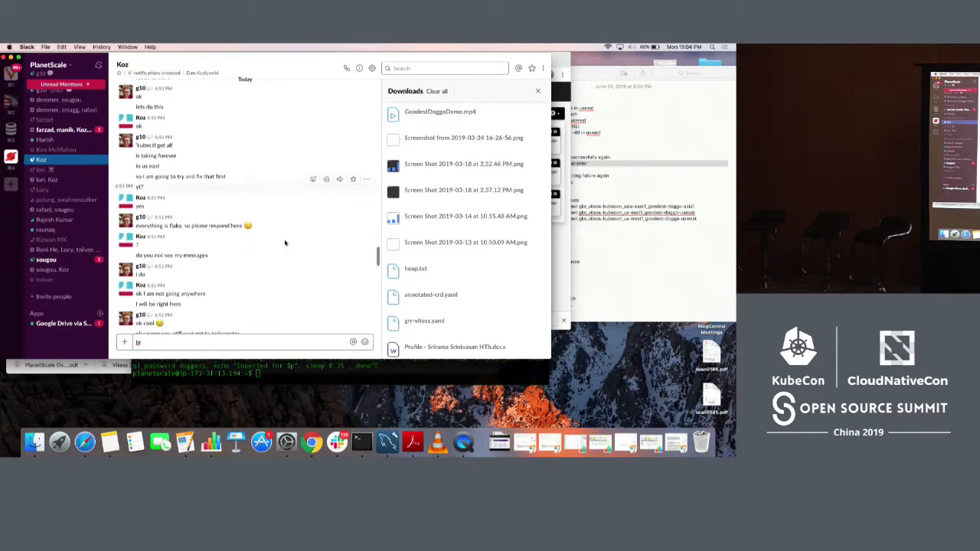
scroll("down", 3)
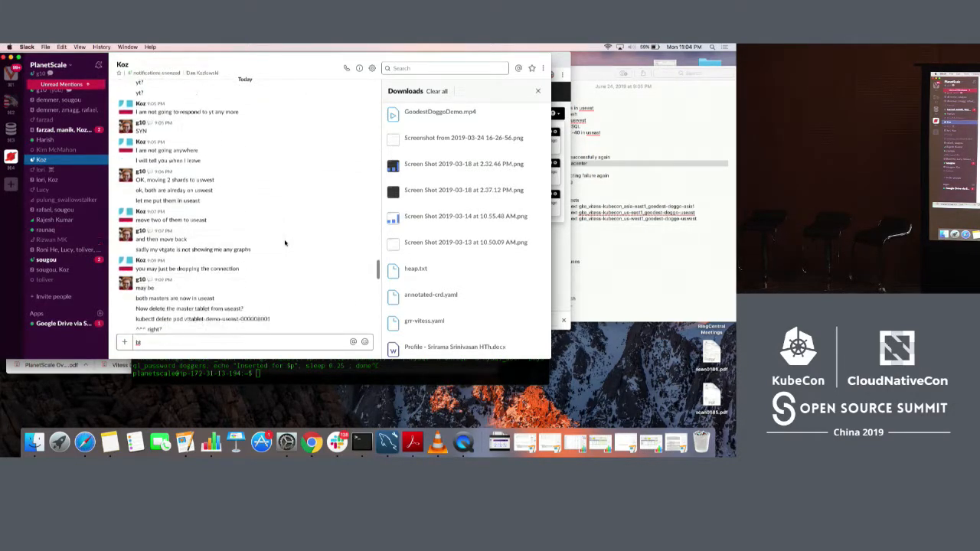
scroll("down", 3)
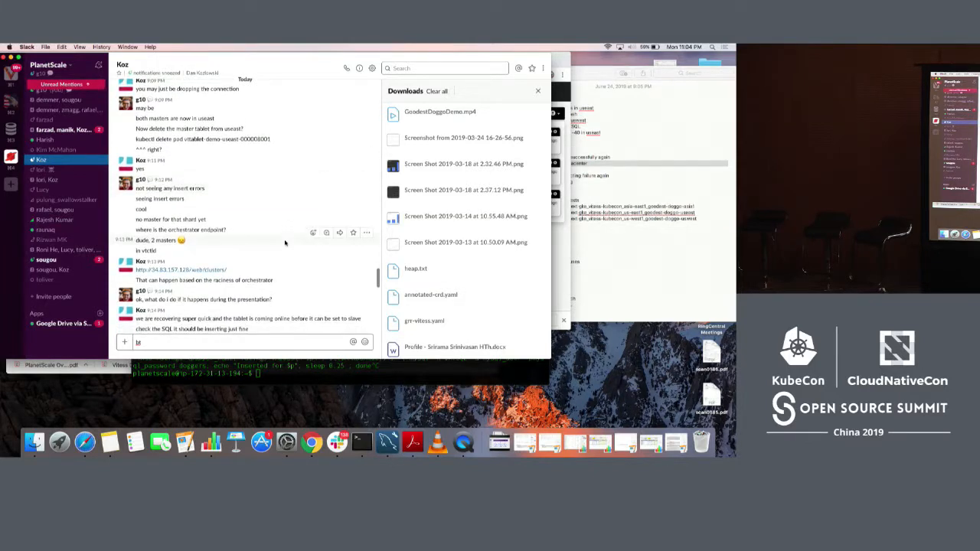
scroll("down", 3)
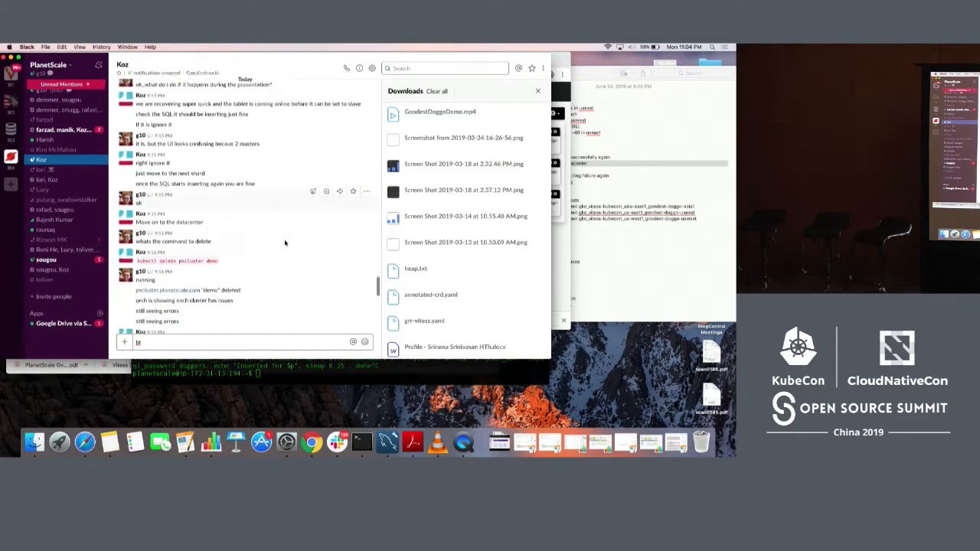
scroll("down", 3)
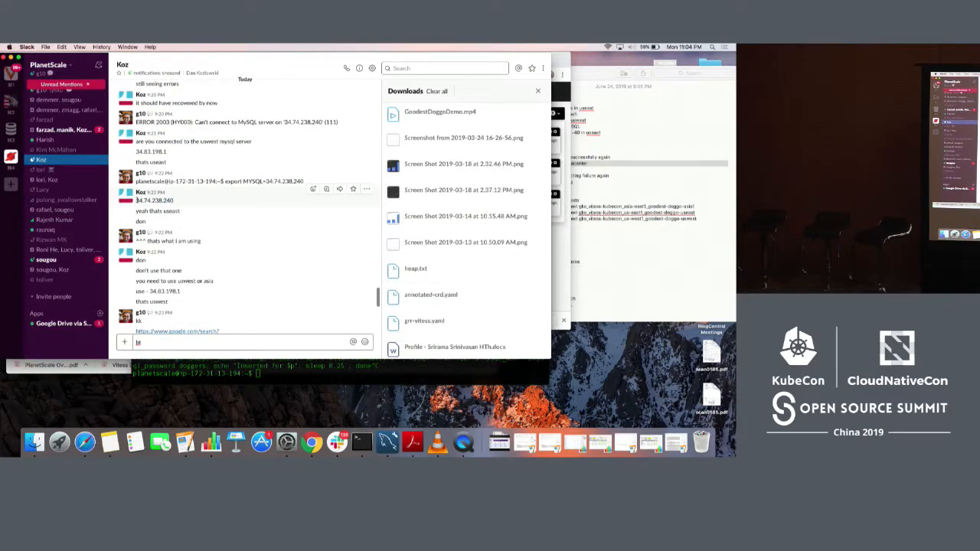
double_click(153, 199)
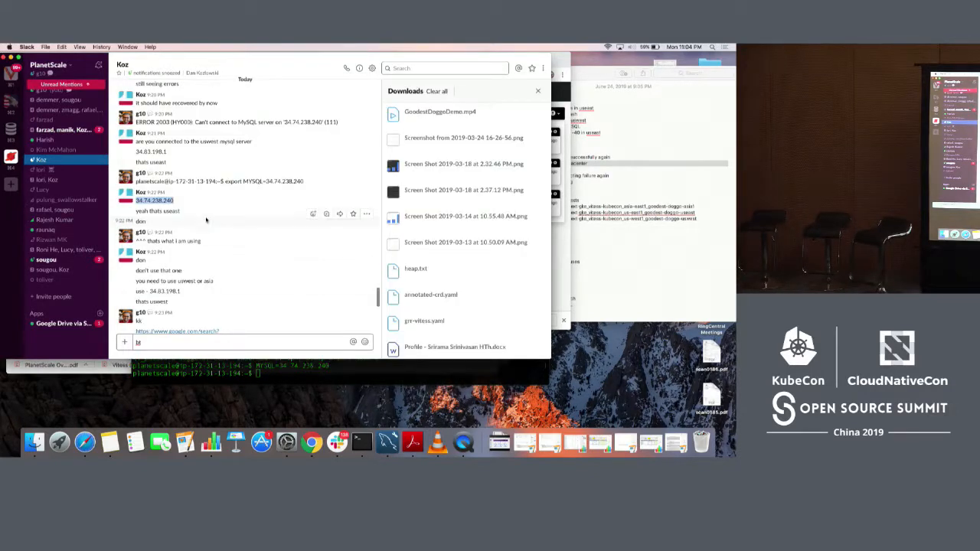
scroll("down", 3)
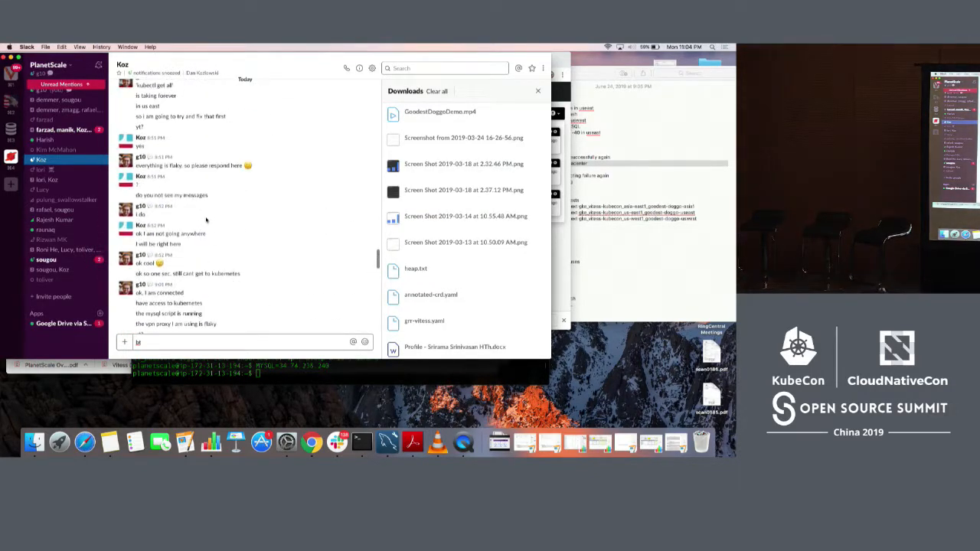